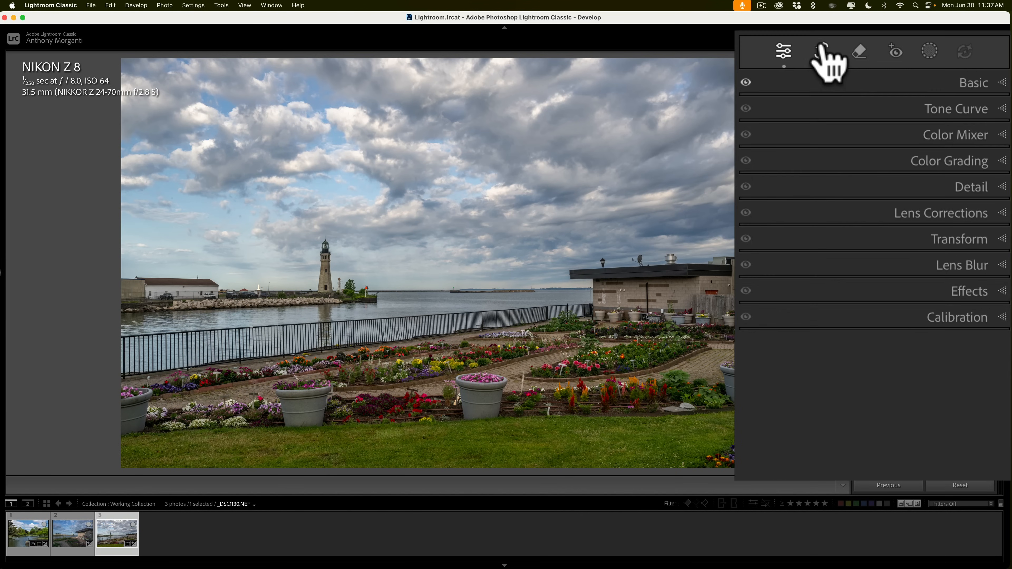
After briefly checking the crop tool, start a new Landscape mask from the Masking tool
{"action": "left_click", "coordinate": [822, 51]}
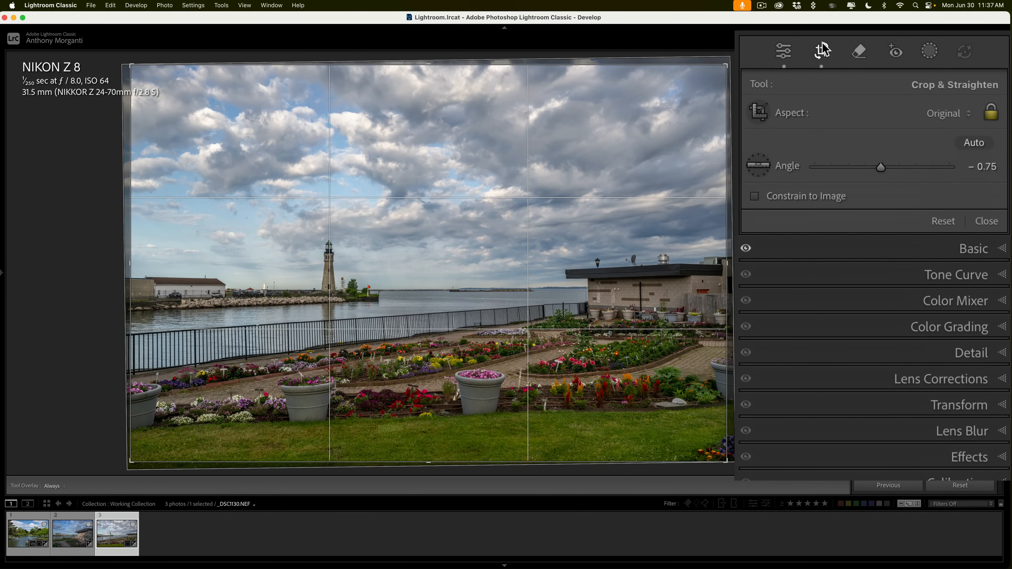
{"action": "left_click", "coordinate": [784, 52]}
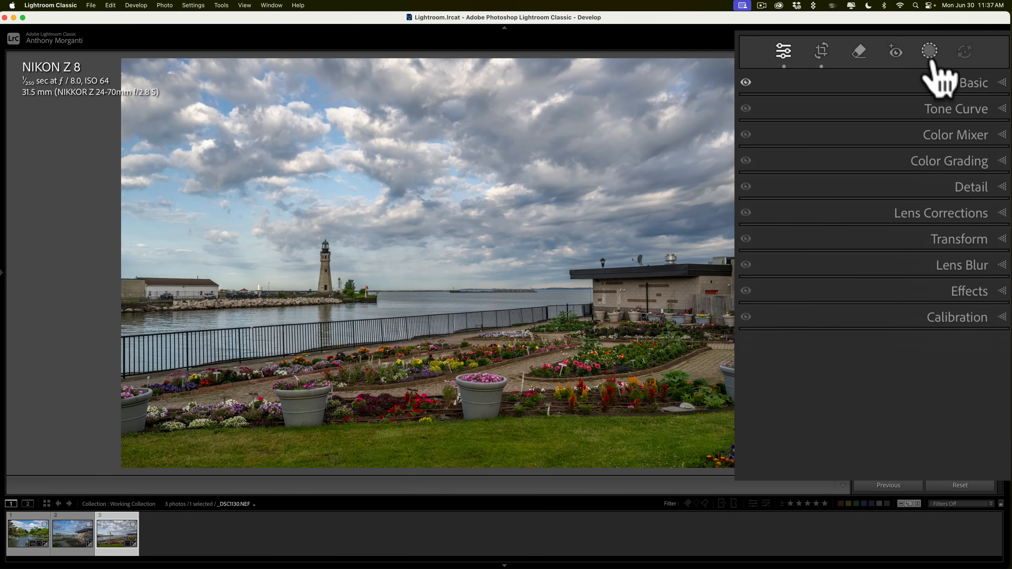
{"action": "left_click", "coordinate": [930, 52]}
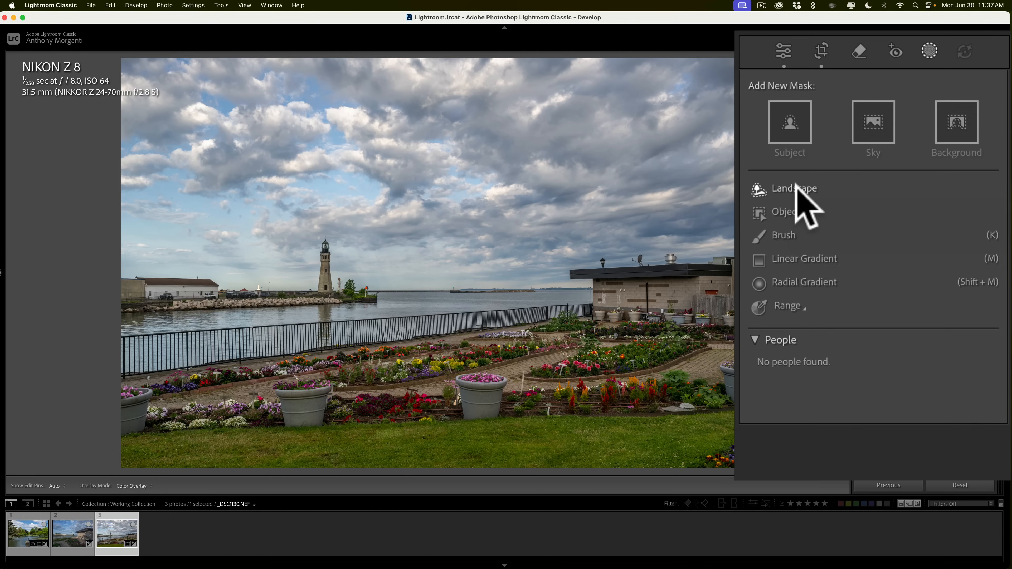
{"action": "left_click", "coordinate": [785, 188]}
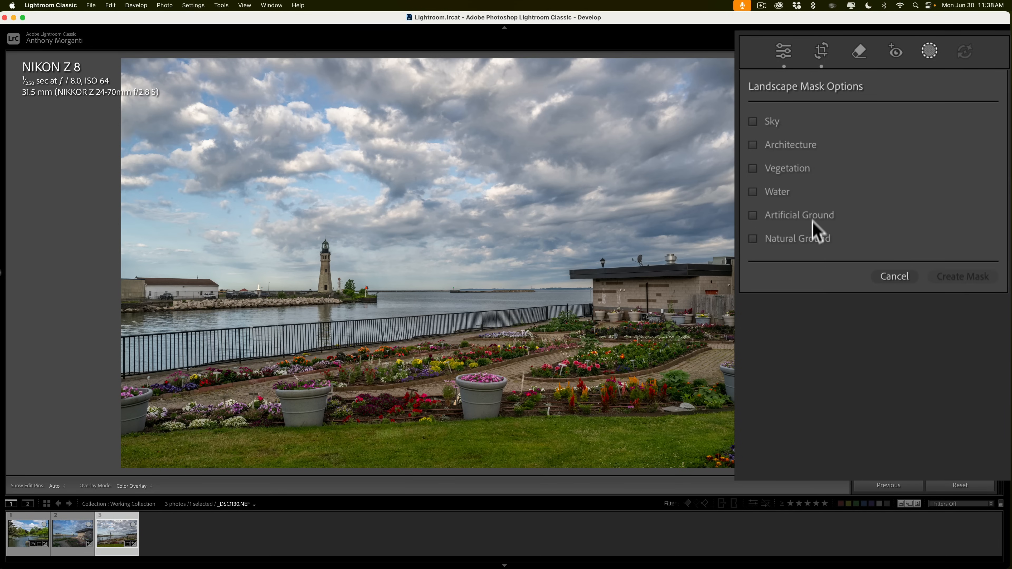
{"action": "mouse_move", "coordinate": [815, 219]}
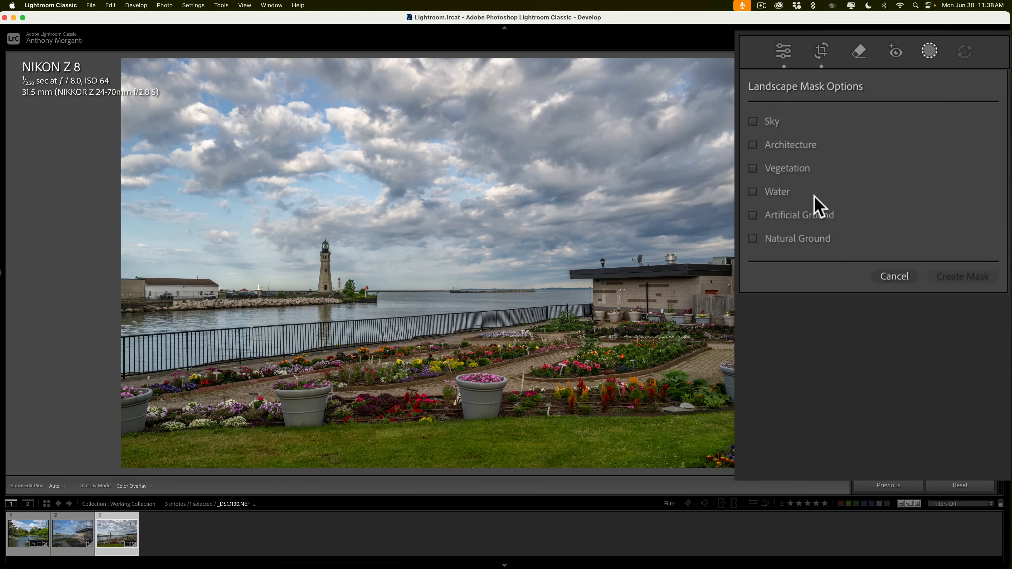
{"action": "mouse_move", "coordinate": [753, 122]}
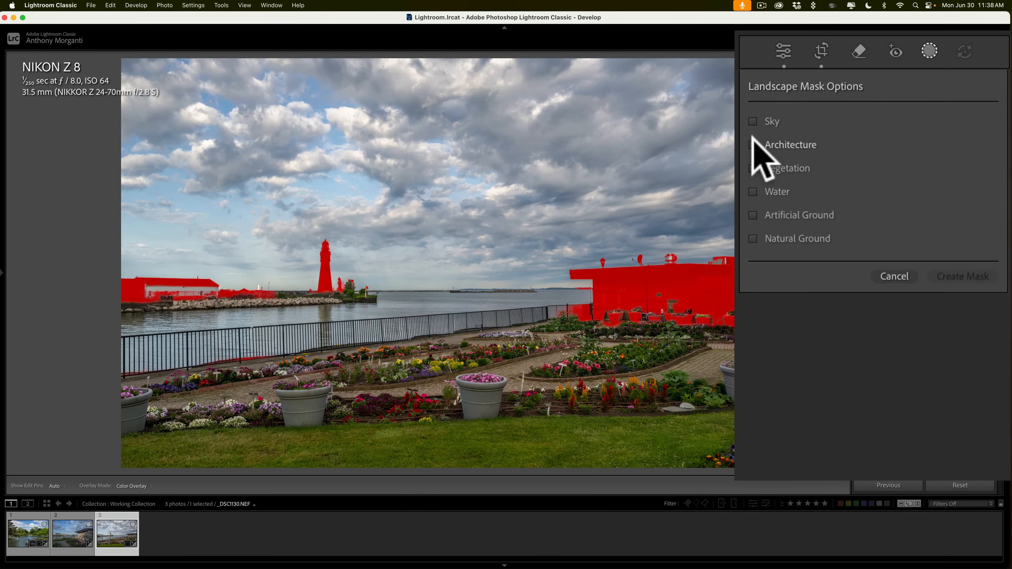
{"action": "mouse_move", "coordinate": [765, 162]}
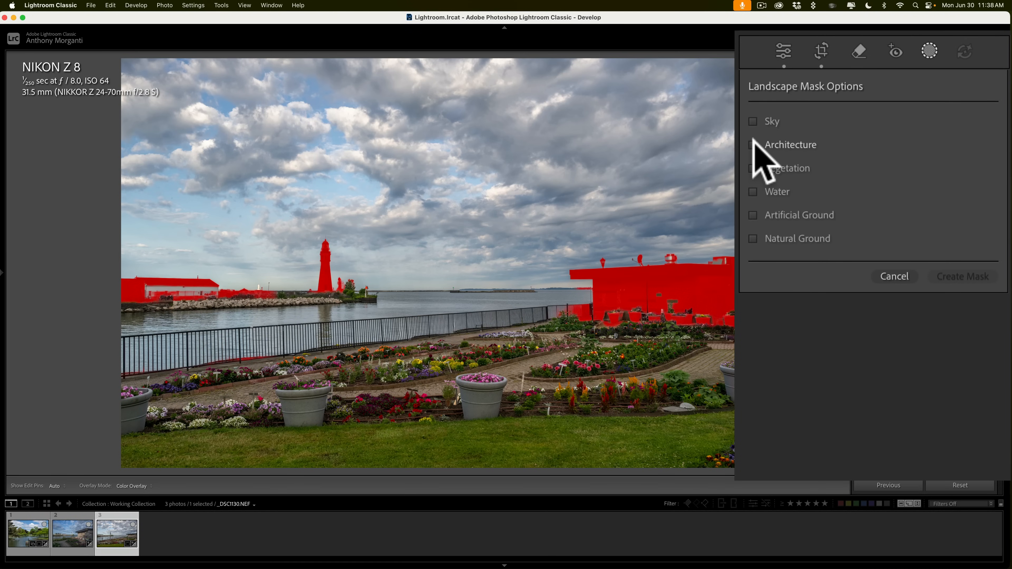
{"action": "mouse_move", "coordinate": [765, 171]}
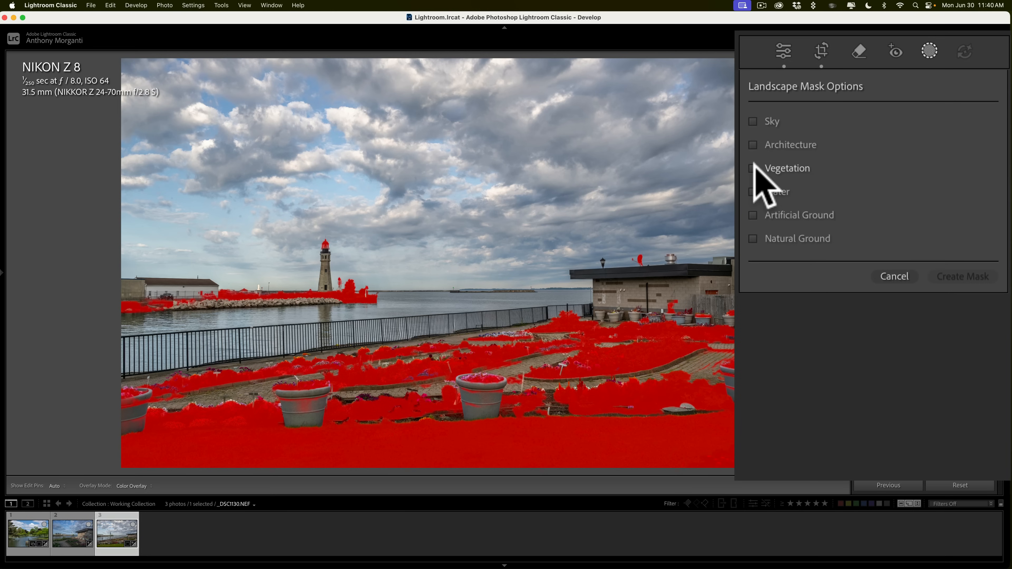
{"action": "mouse_move", "coordinate": [774, 187]}
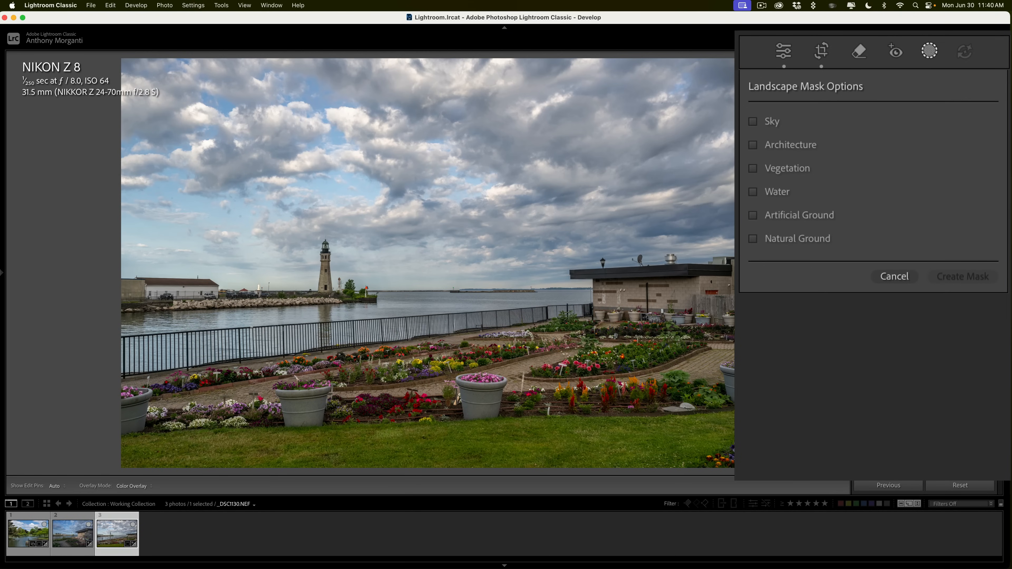
{"action": "mouse_move", "coordinate": [826, 221]}
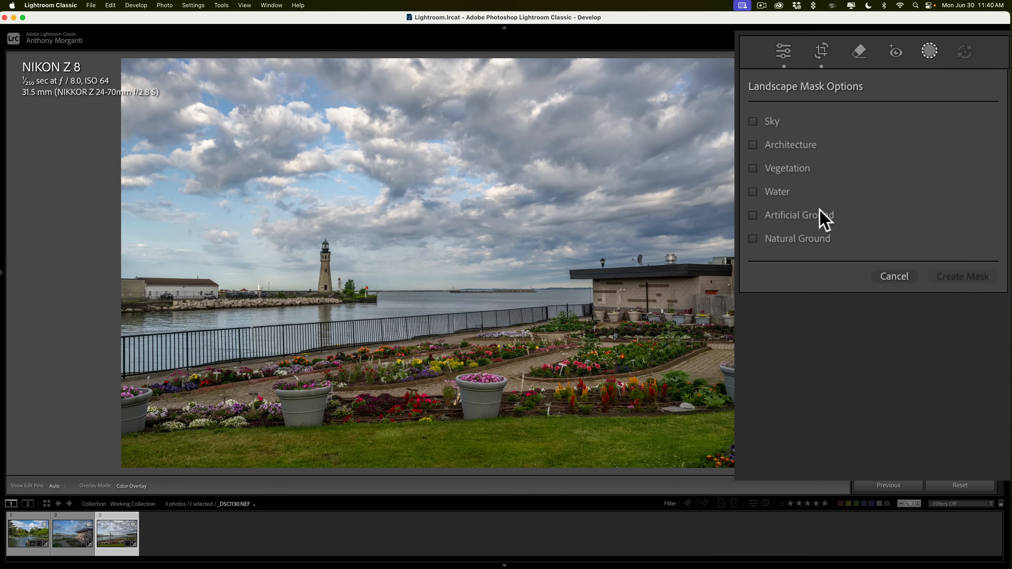
{"action": "mouse_move", "coordinate": [825, 219]}
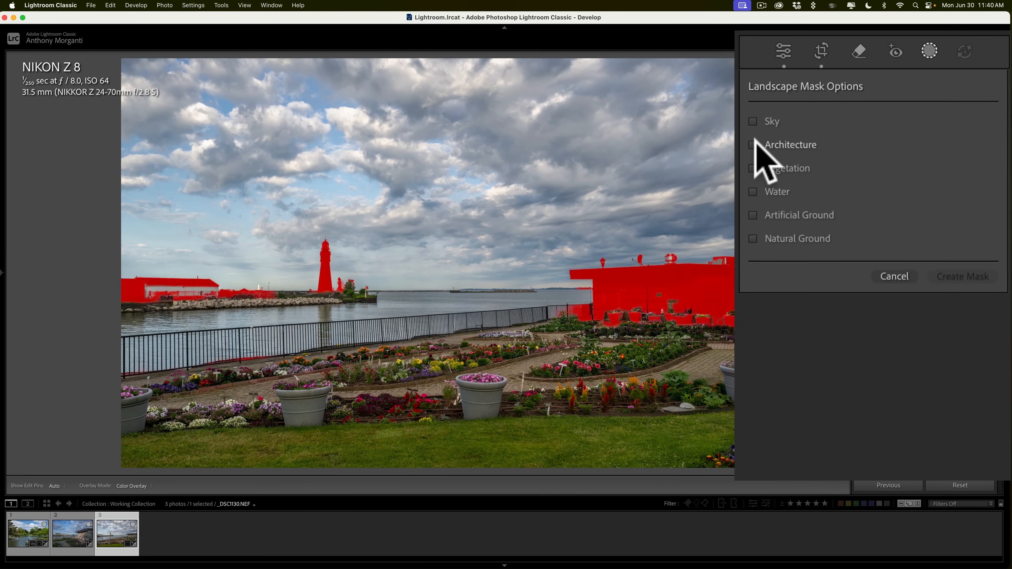
Create Mask 1 from the Architecture category, covering the lighthouse and buildings
{"action": "left_click", "coordinate": [753, 144]}
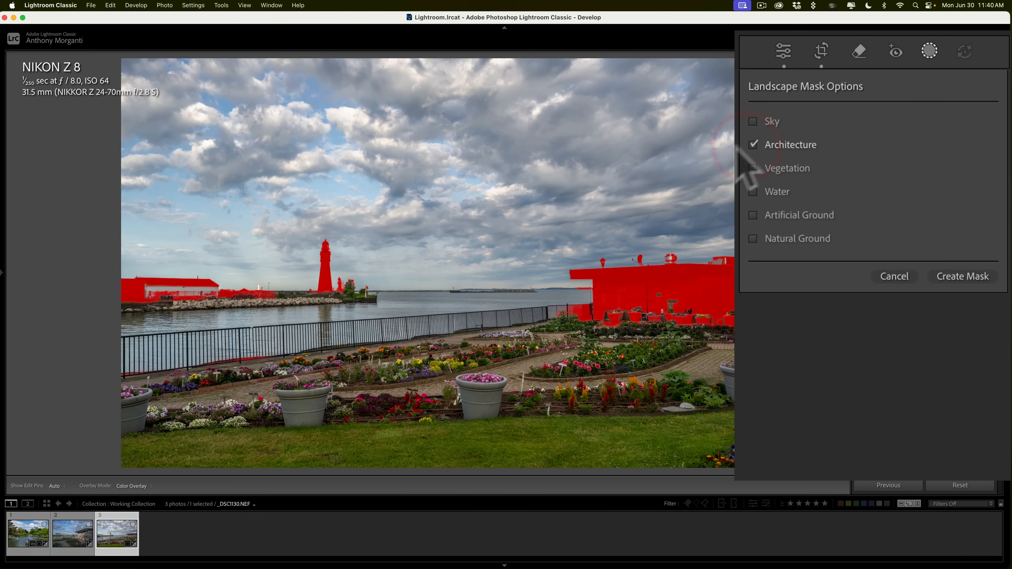
{"action": "left_click", "coordinate": [963, 276]}
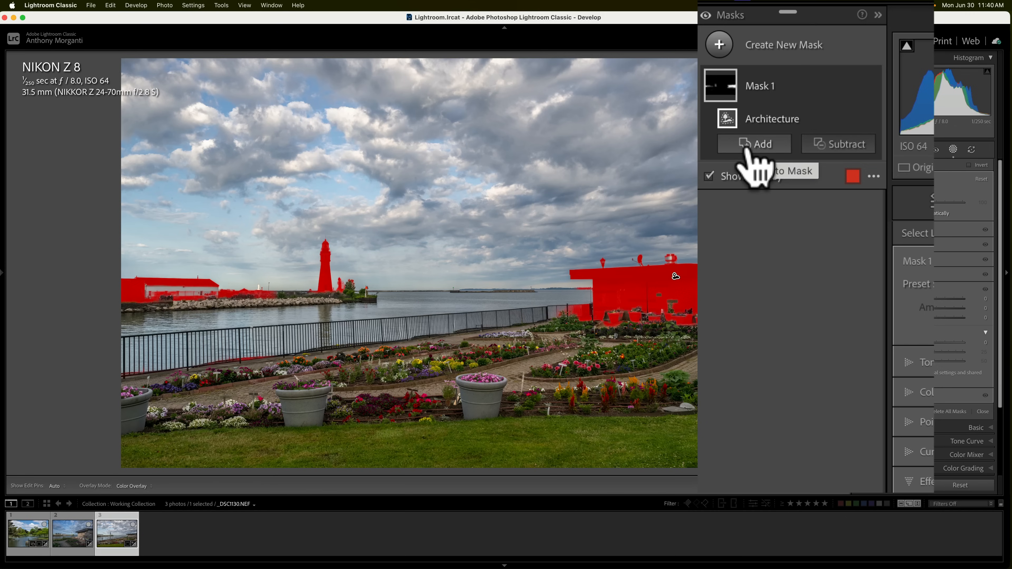
Add a Brush component to Mask 1 and adjust its brush size and feather
{"action": "left_click", "coordinate": [762, 144]}
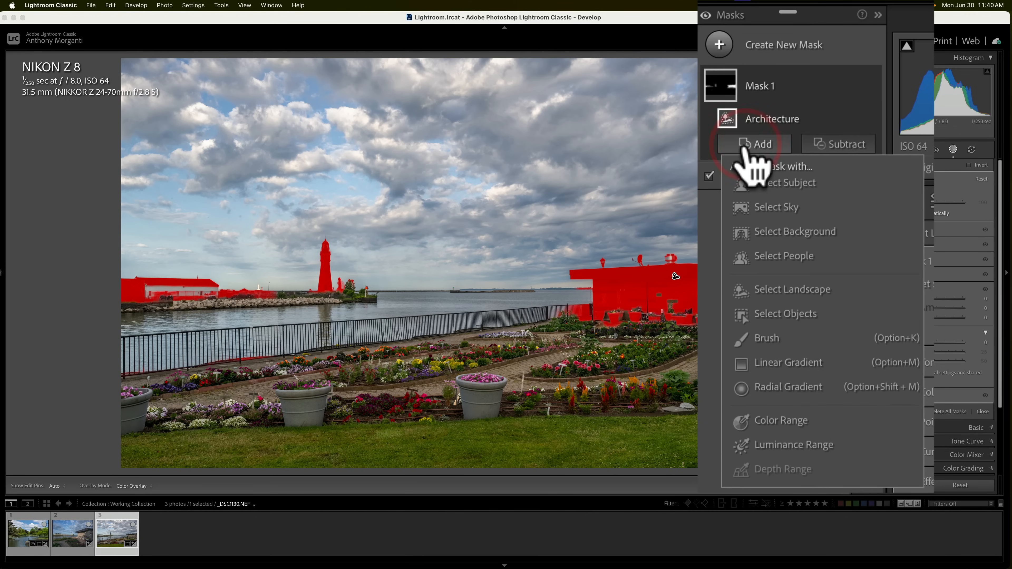
{"action": "mouse_move", "coordinate": [770, 359]}
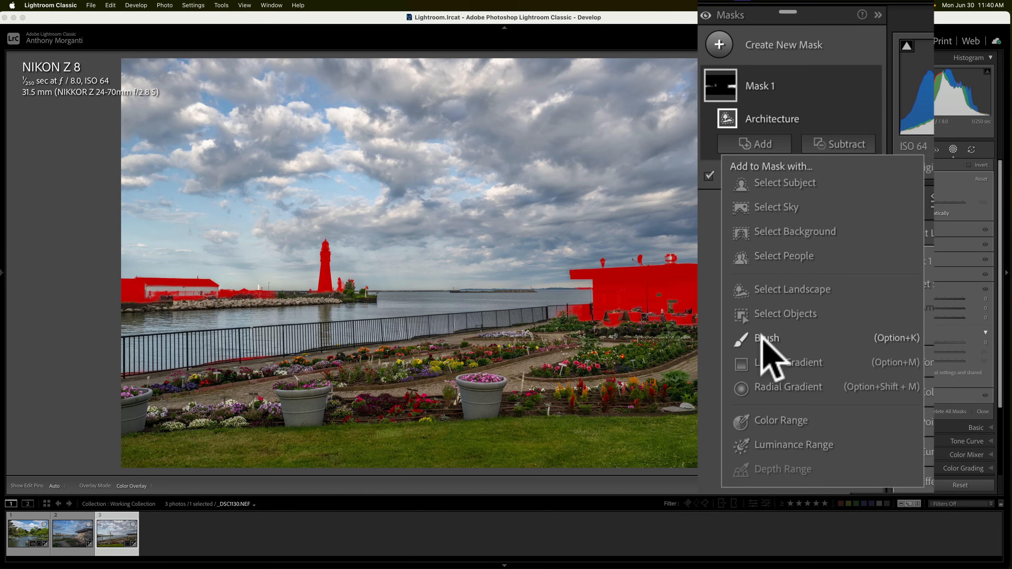
{"action": "left_click", "coordinate": [768, 337]}
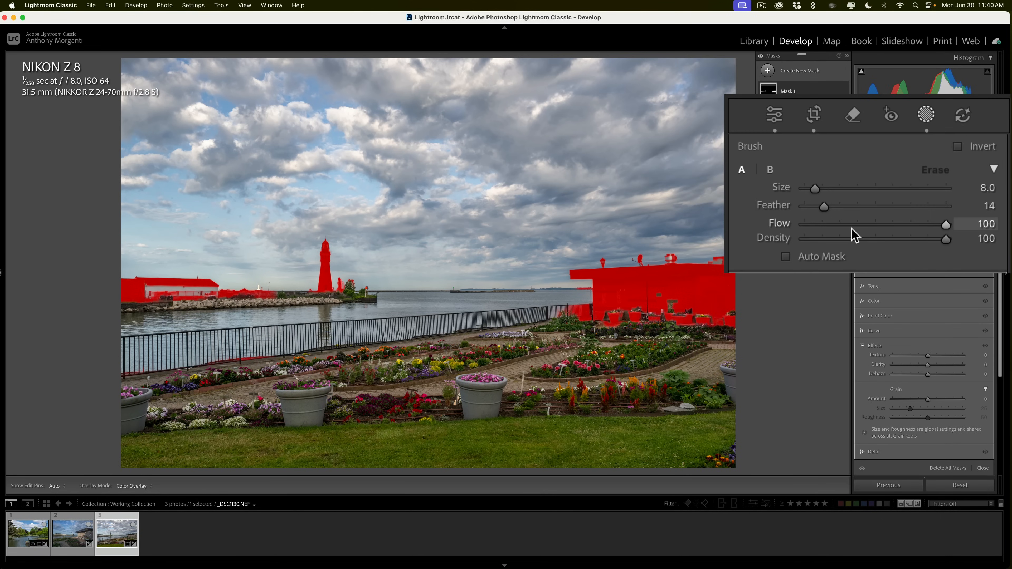
{"action": "left_click_drag", "start_coordinate": [843, 206], "coordinate": [832, 207]}
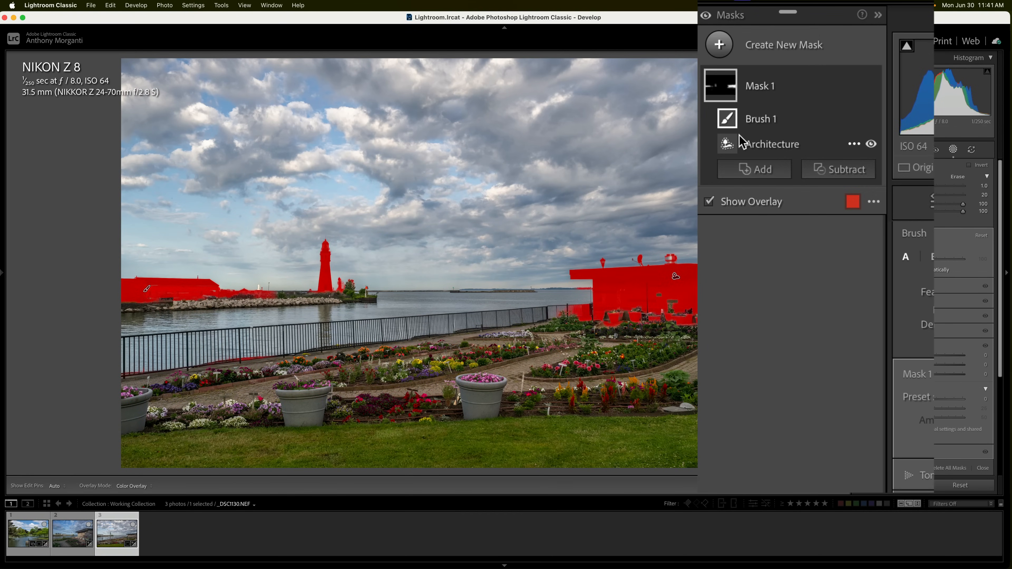
Subtract the stray pier strip from Mask 1 with a brush
{"action": "left_click", "coordinate": [838, 169]}
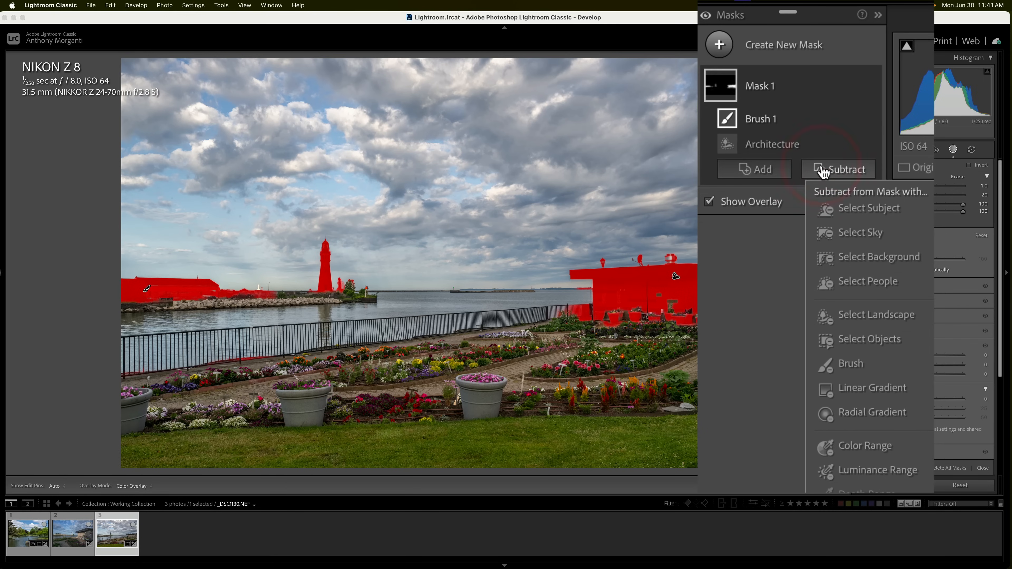
{"action": "left_click", "coordinate": [851, 363]}
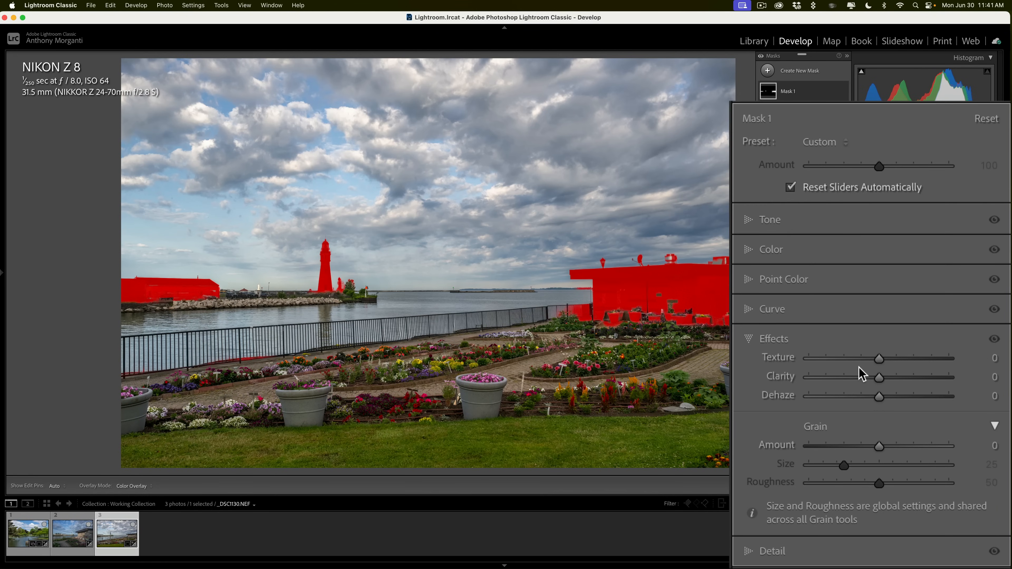
Set Mask 1 to Texture 40, Clarity 25 and a slight exposure lift
{"action": "left_click_drag", "start_coordinate": [878, 359], "coordinate": [907, 358]}
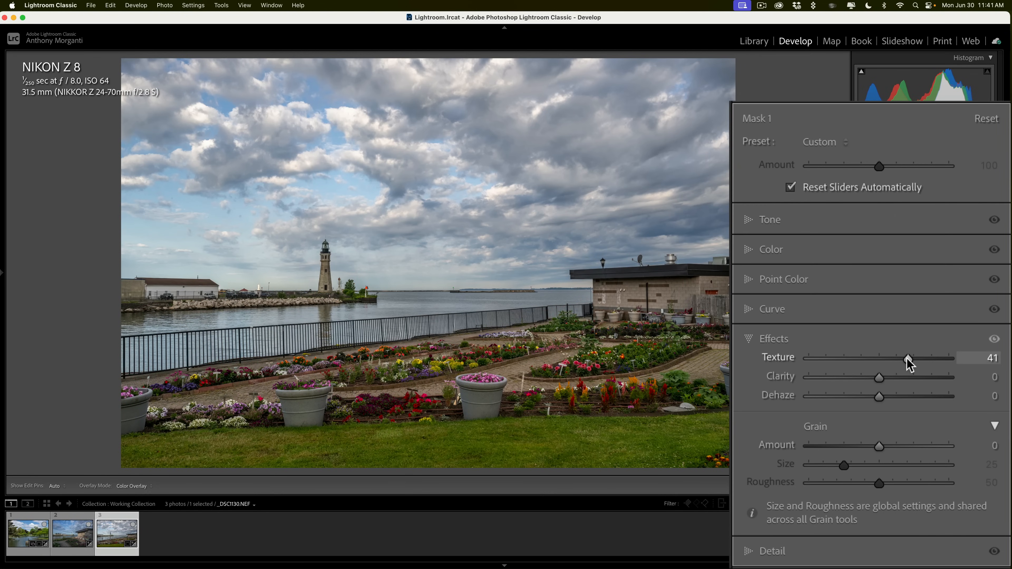
{"action": "left_click_drag", "start_coordinate": [878, 377], "coordinate": [909, 377]}
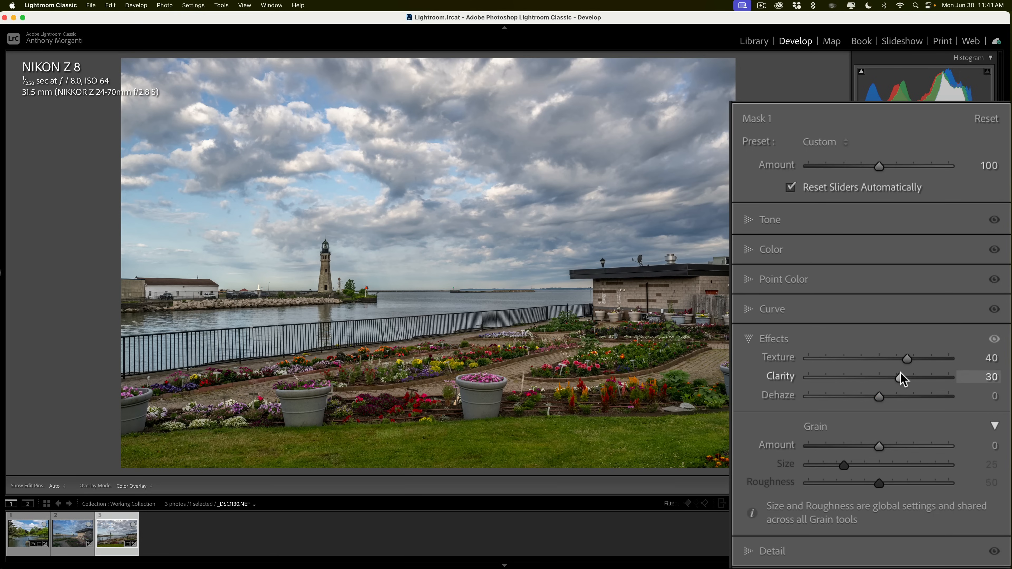
{"action": "left_click_drag", "start_coordinate": [906, 377], "coordinate": [896, 377]}
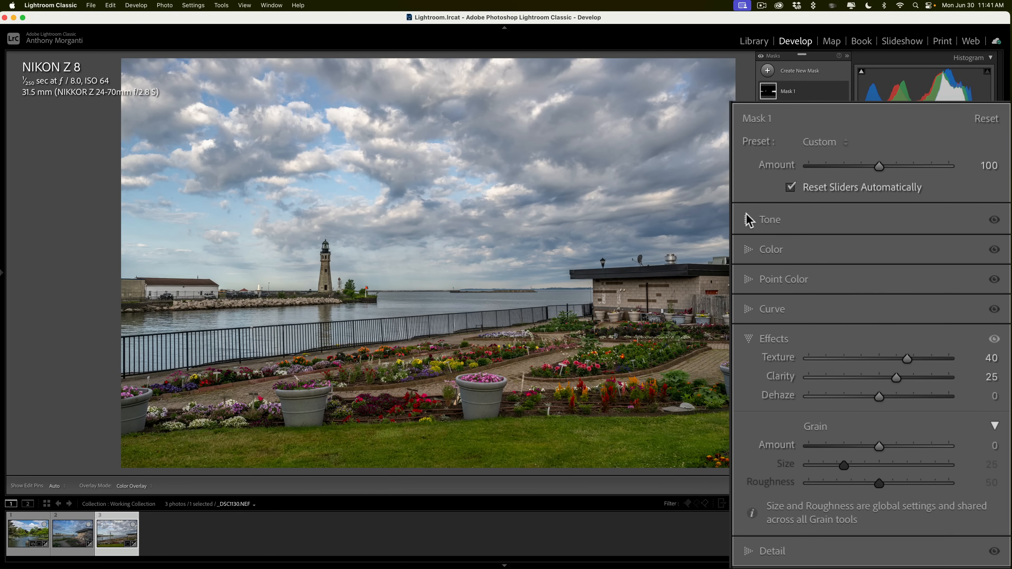
{"action": "left_click", "coordinate": [770, 219]}
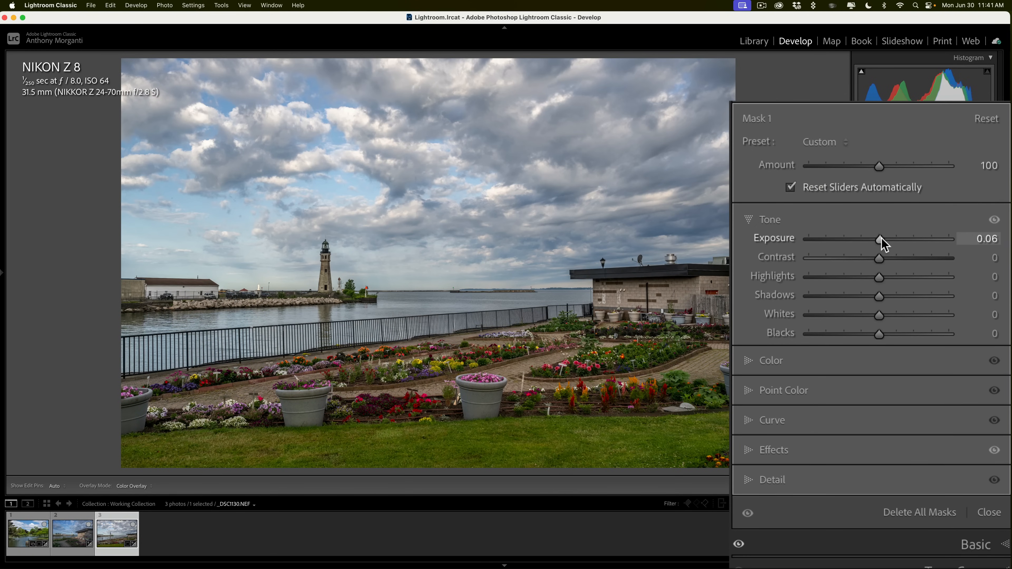
{"action": "left_click_drag", "start_coordinate": [880, 238], "coordinate": [888, 239]}
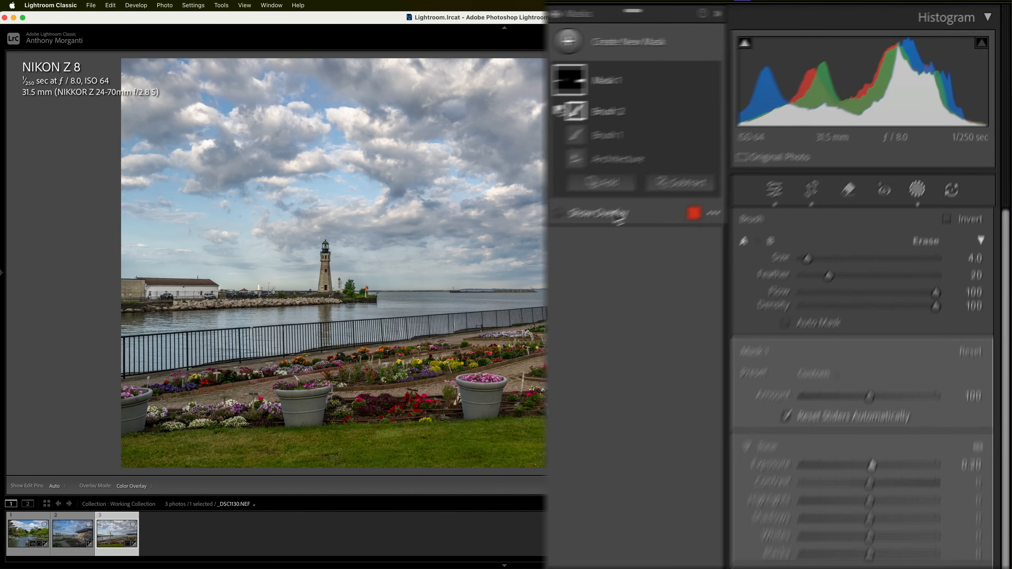
Finish Mask 1 with exposure at 0.20 and deselect it, ready for a new mask
{"action": "left_click", "coordinate": [541, 43]}
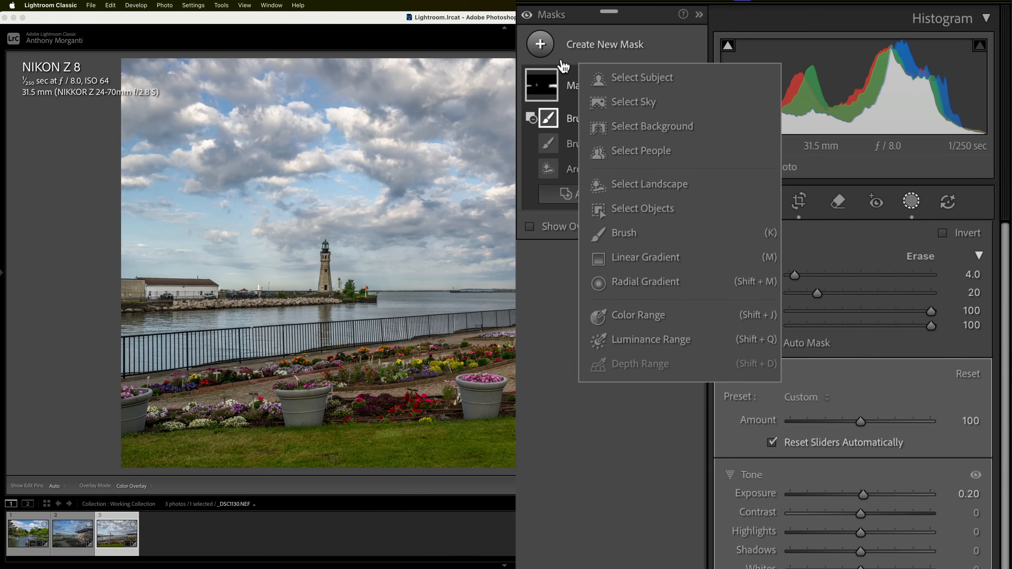
{"action": "left_click", "coordinate": [650, 184]}
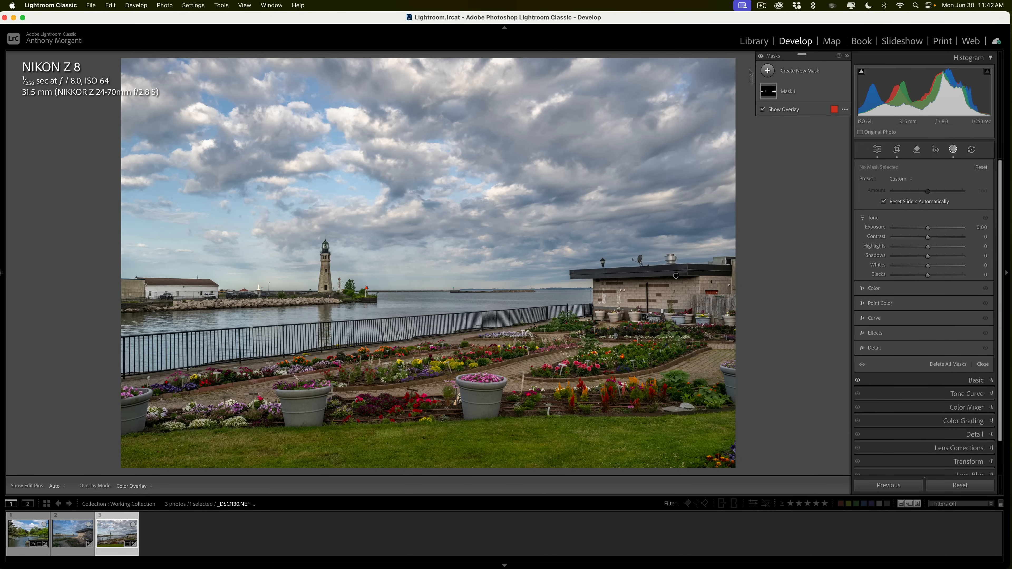
{"action": "mouse_move", "coordinate": [757, 83]}
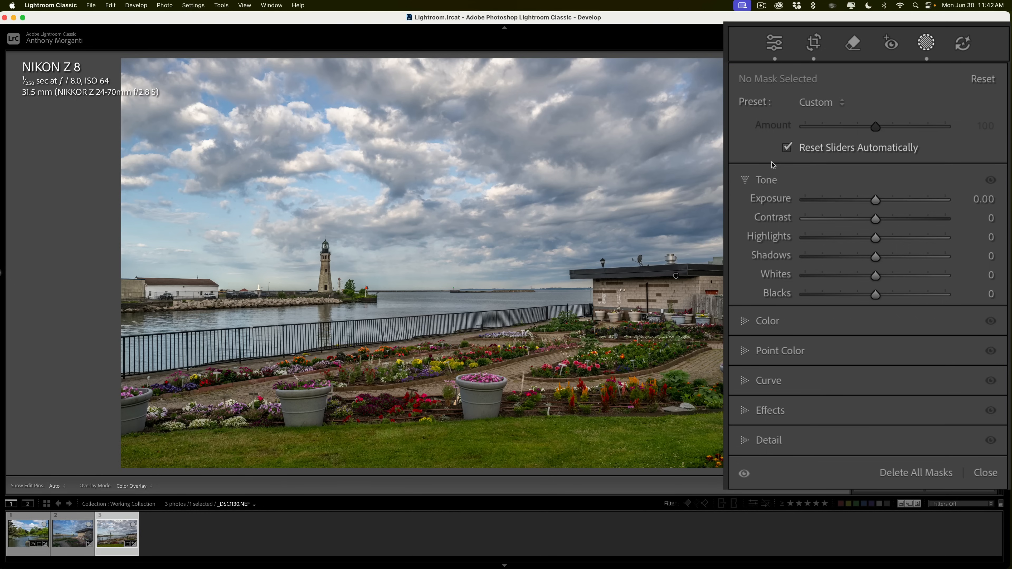
{"action": "mouse_move", "coordinate": [896, 479]}
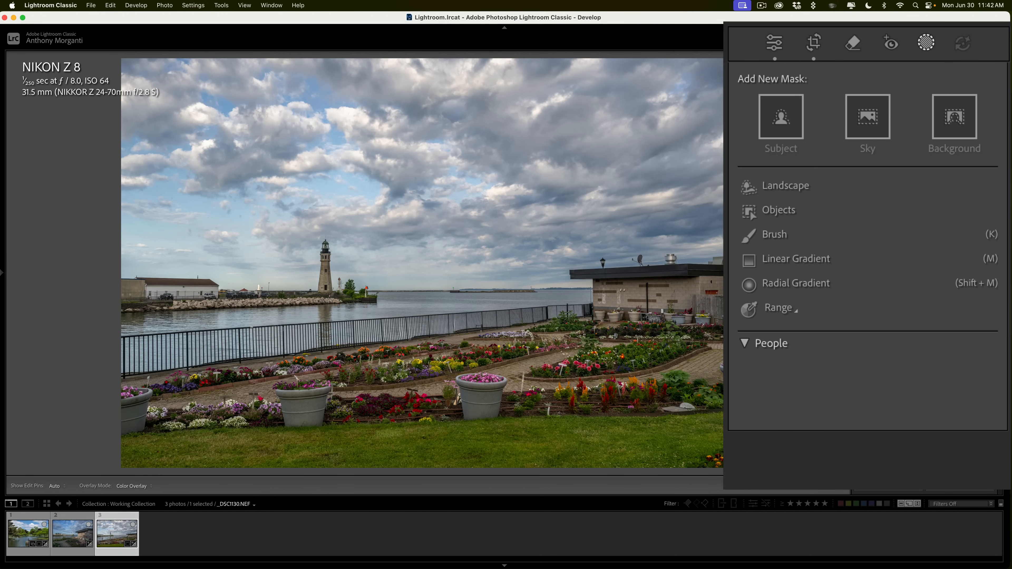
Create six separate landscape masks: Sky, Architecture, Vegetation, Water, Artificial Ground and Natural Ground
{"action": "left_click", "coordinate": [785, 185]}
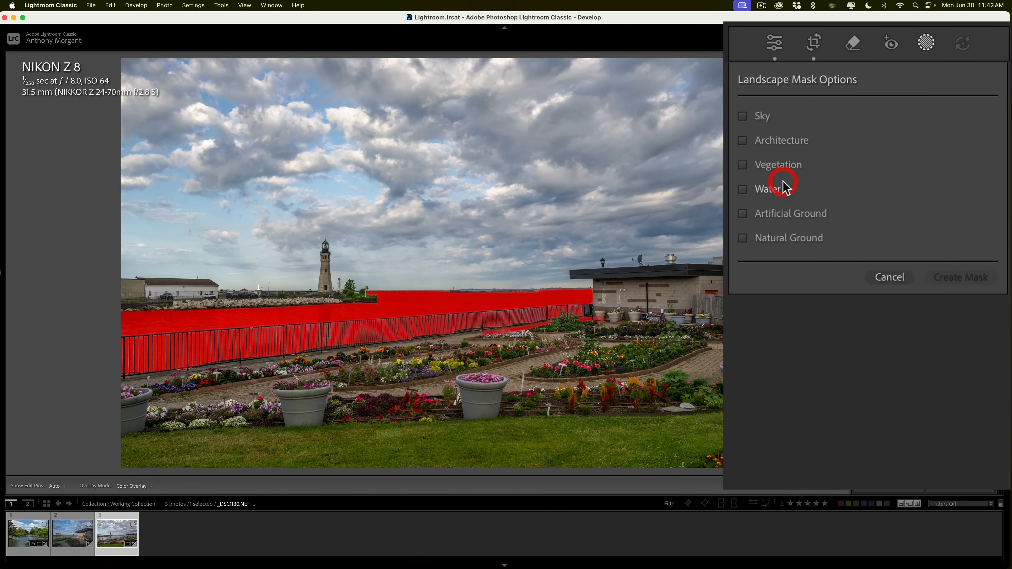
{"action": "left_click", "coordinate": [743, 116]}
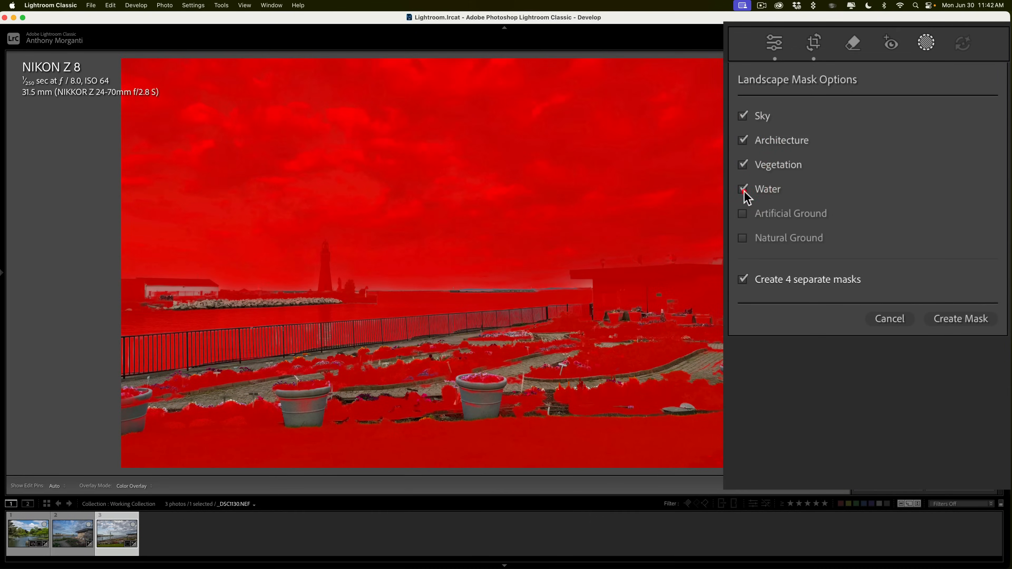
{"action": "left_click", "coordinate": [743, 237]}
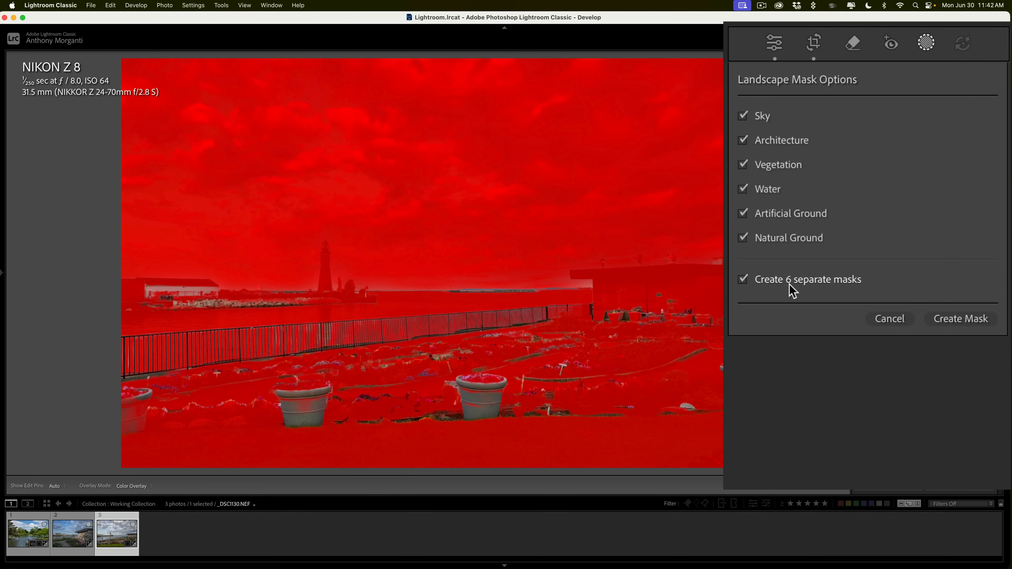
{"action": "mouse_move", "coordinate": [826, 287]}
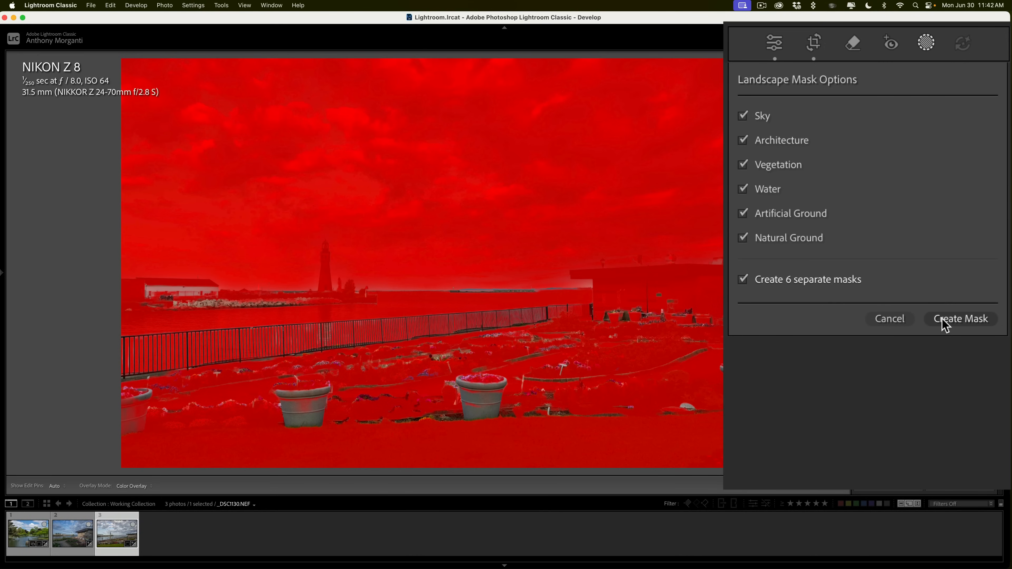
{"action": "left_click", "coordinate": [960, 318]}
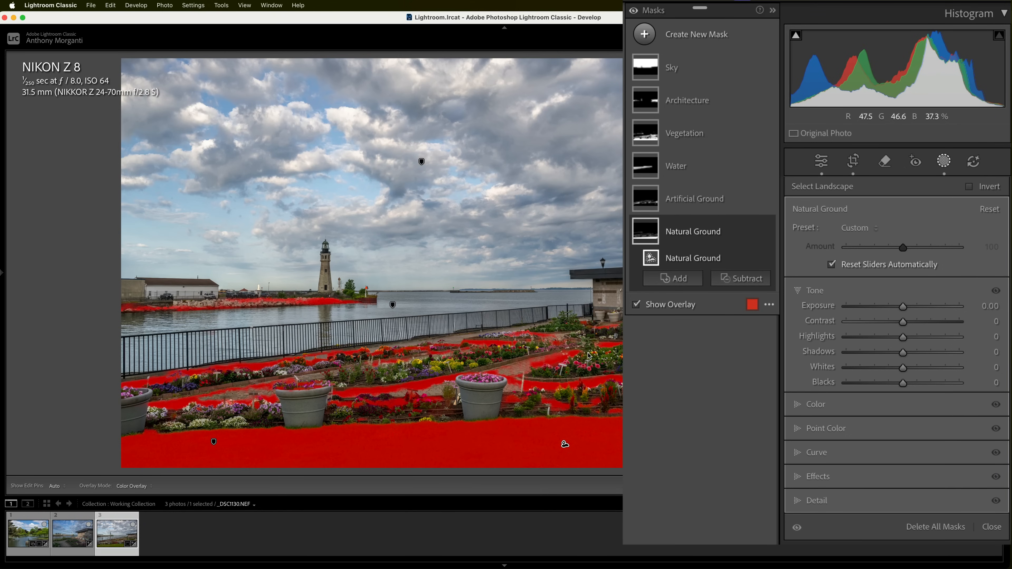
{"action": "mouse_move", "coordinate": [694, 258]}
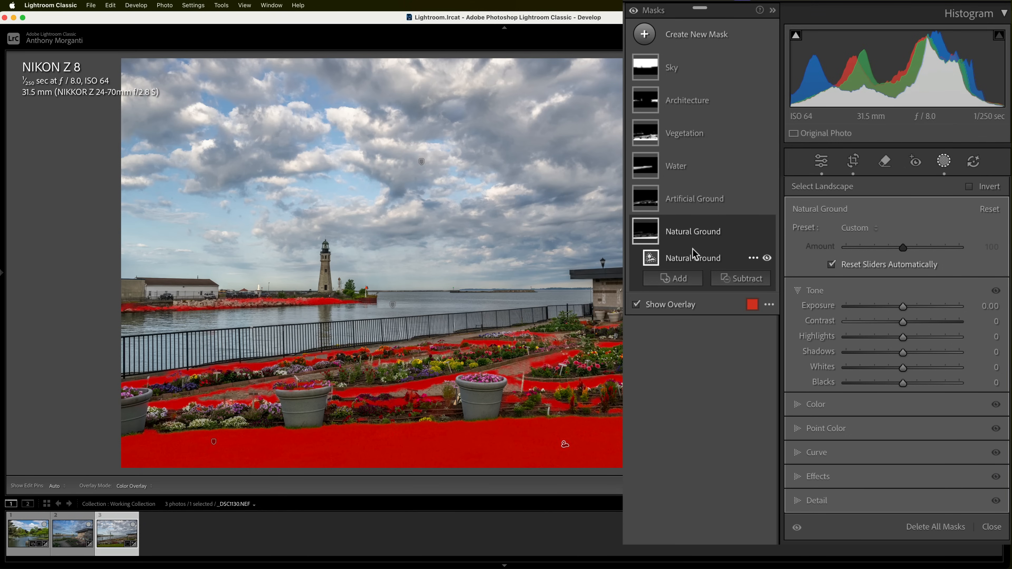
Subtract unwanted areas from the Natural Ground mask with a size 6, feather 20 brush
{"action": "left_click", "coordinate": [741, 279]}
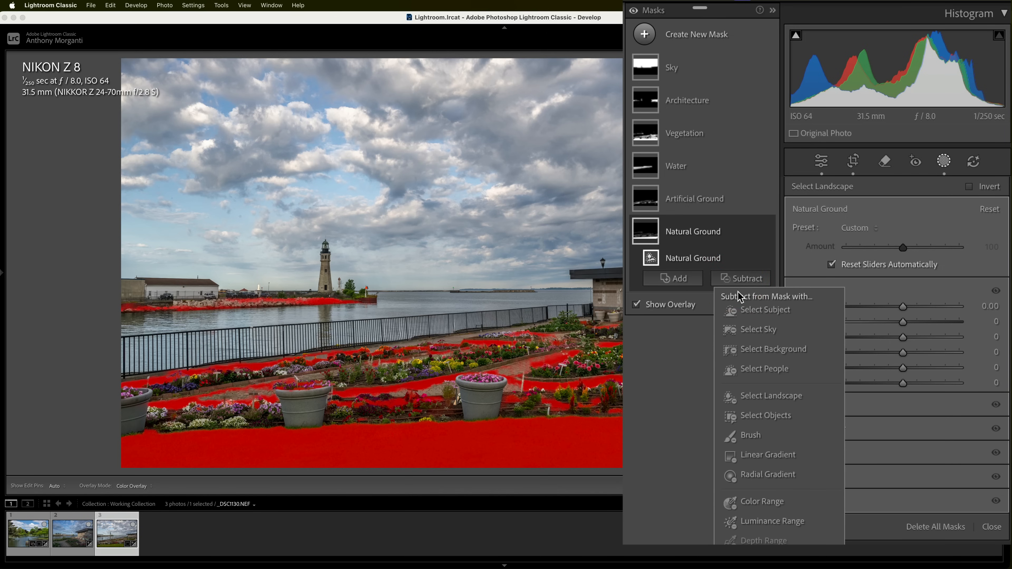
{"action": "left_click", "coordinate": [751, 435]}
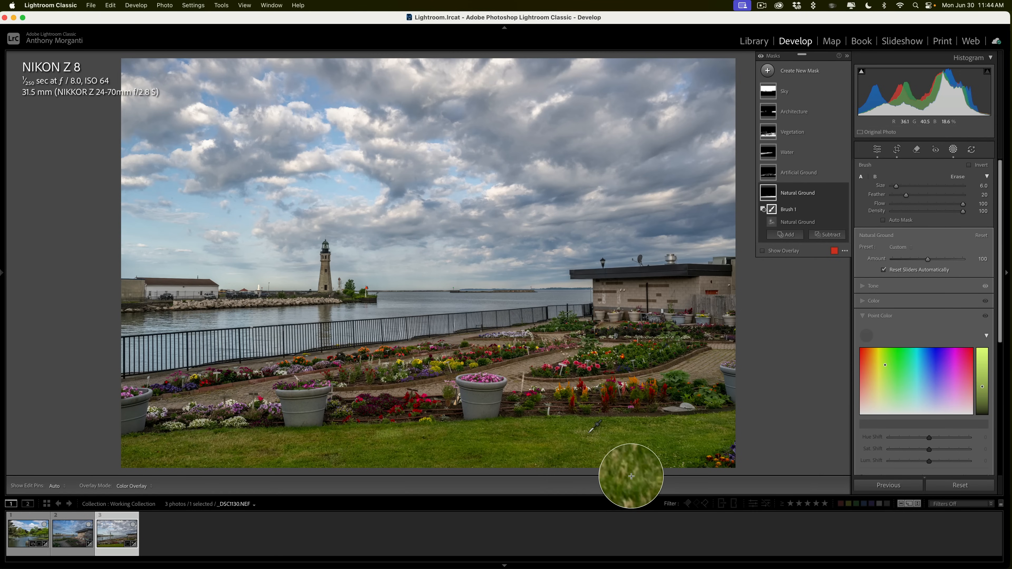
Sample the grass greens in Point Color, shift hue −12 and saturation +29, and add a second sample
{"action": "left_click", "coordinate": [587, 433]}
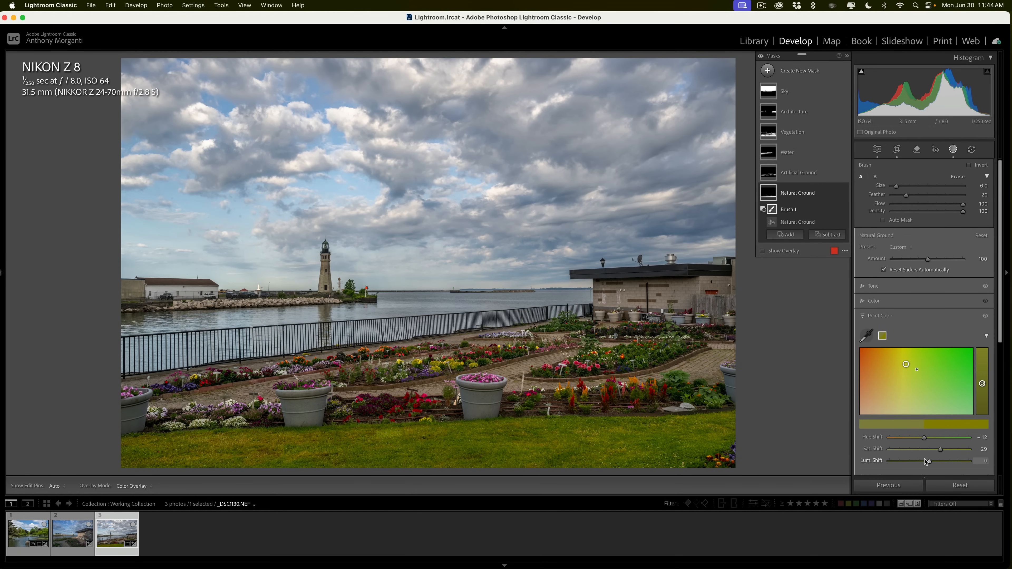
{"action": "left_click_drag", "start_coordinate": [927, 460], "coordinate": [942, 460]}
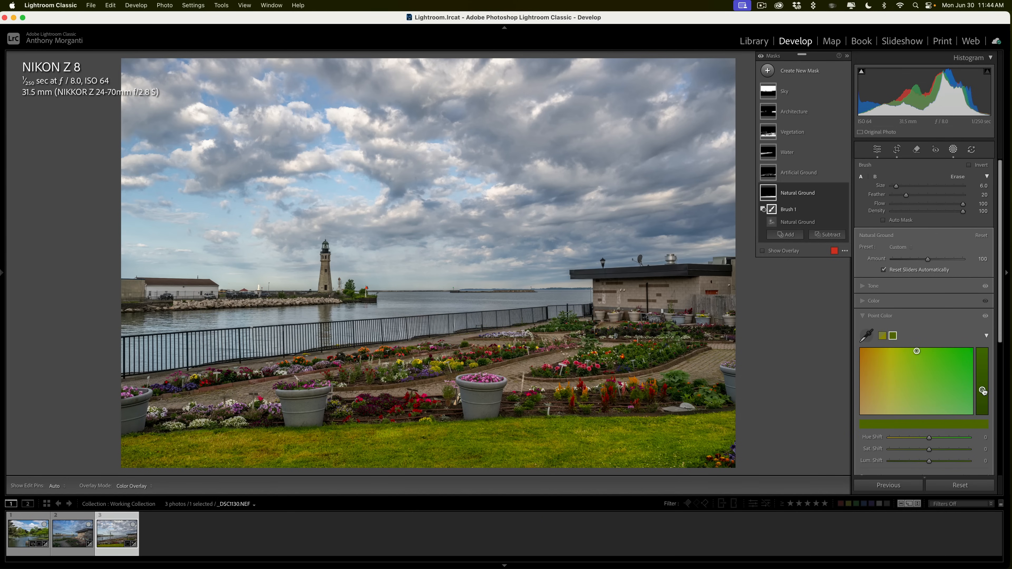
{"action": "left_click_drag", "start_coordinate": [984, 391], "coordinate": [984, 395]}
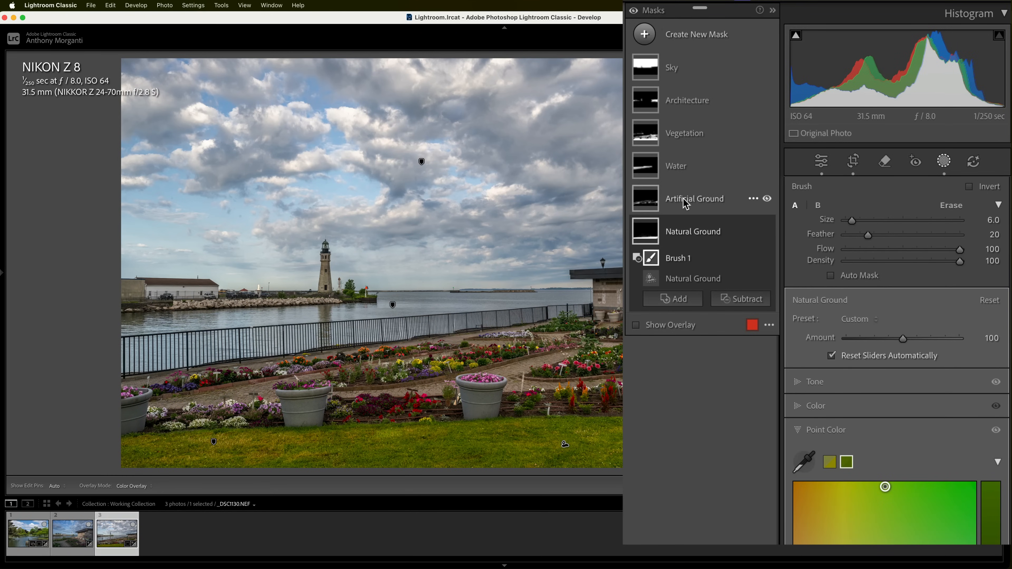
Apply Texture 41 and Exposure +0.22 to the Artificial Ground mask
{"action": "left_click", "coordinate": [695, 199]}
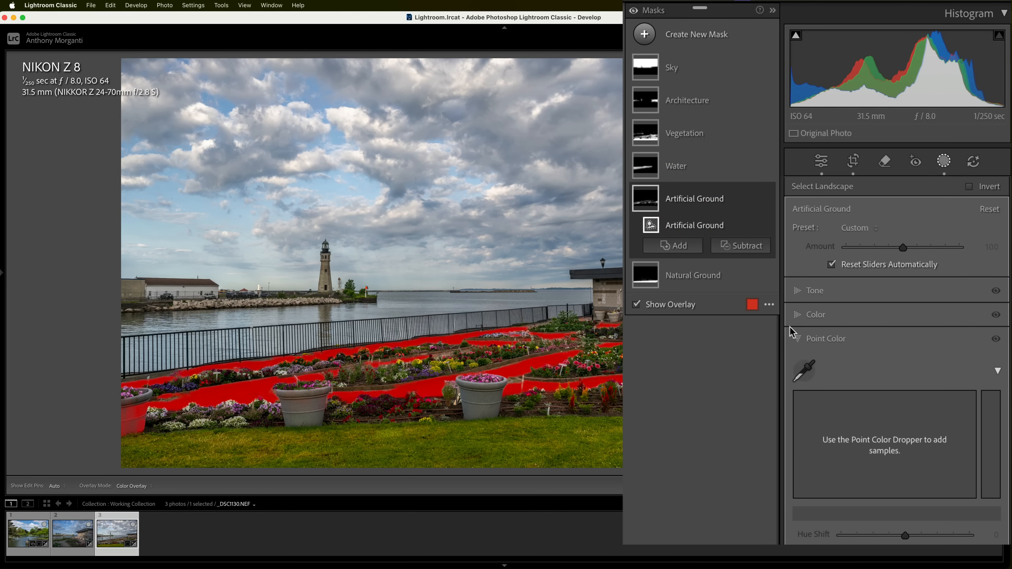
{"action": "left_click", "coordinate": [819, 386]}
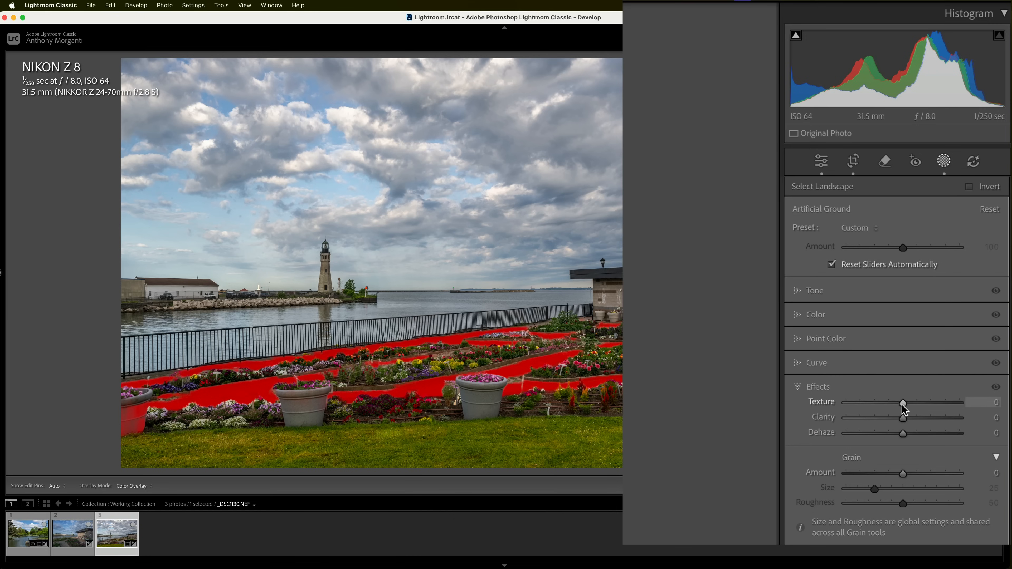
{"action": "left_click_drag", "start_coordinate": [903, 402], "coordinate": [946, 403]}
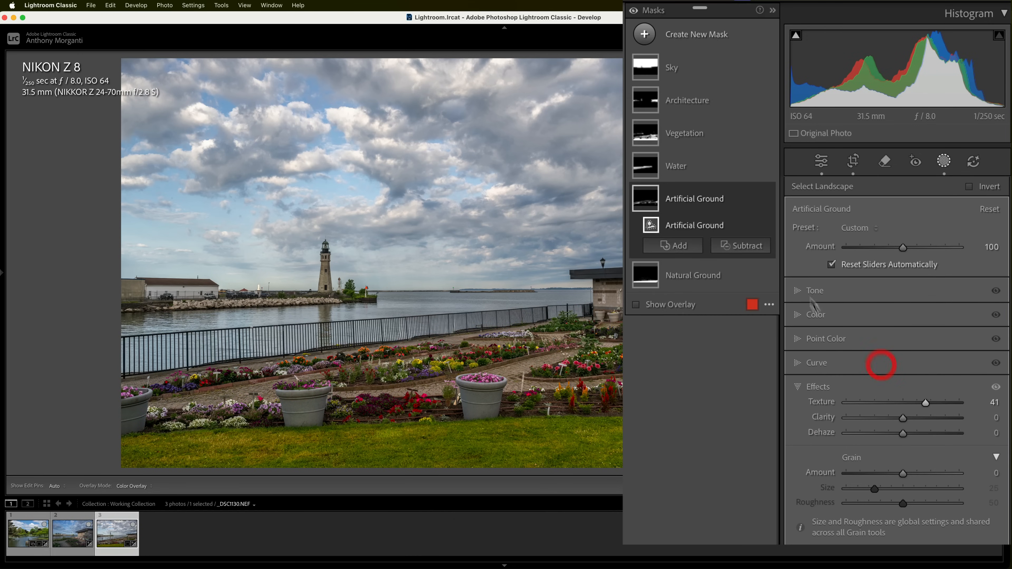
{"action": "left_click", "coordinate": [816, 290]}
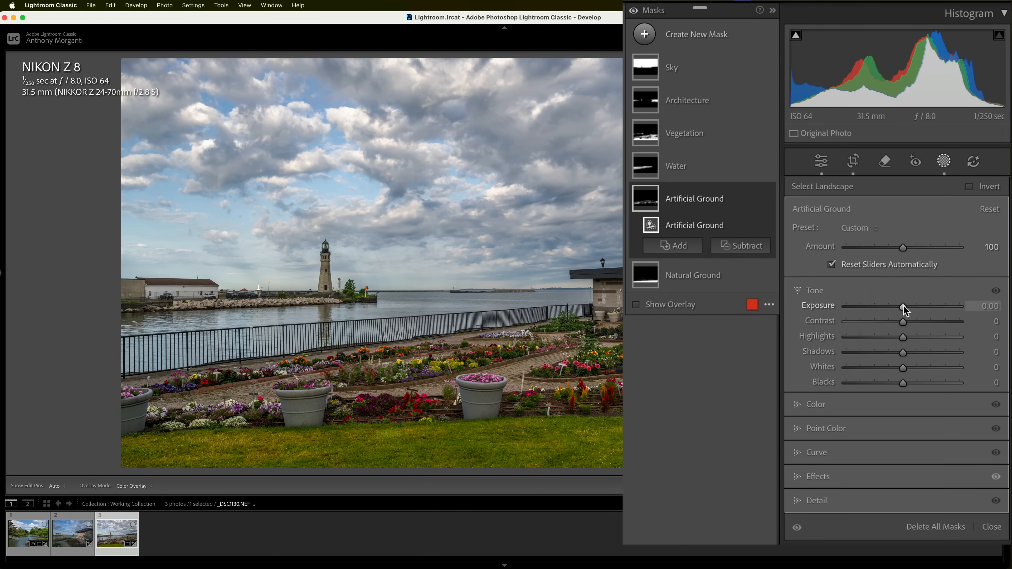
{"action": "left_click_drag", "start_coordinate": [903, 305], "coordinate": [907, 305]}
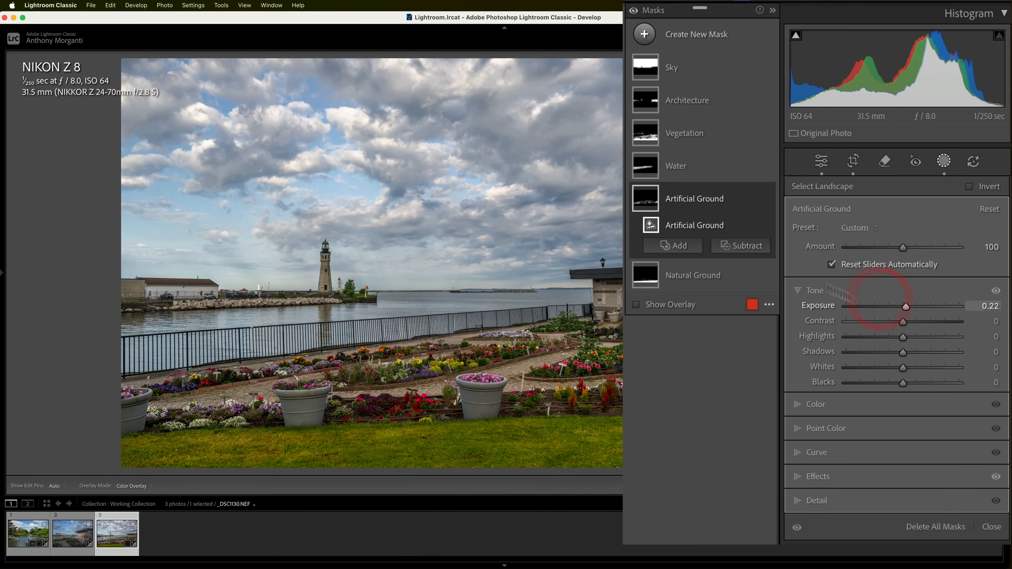
{"action": "left_click", "coordinate": [676, 166]}
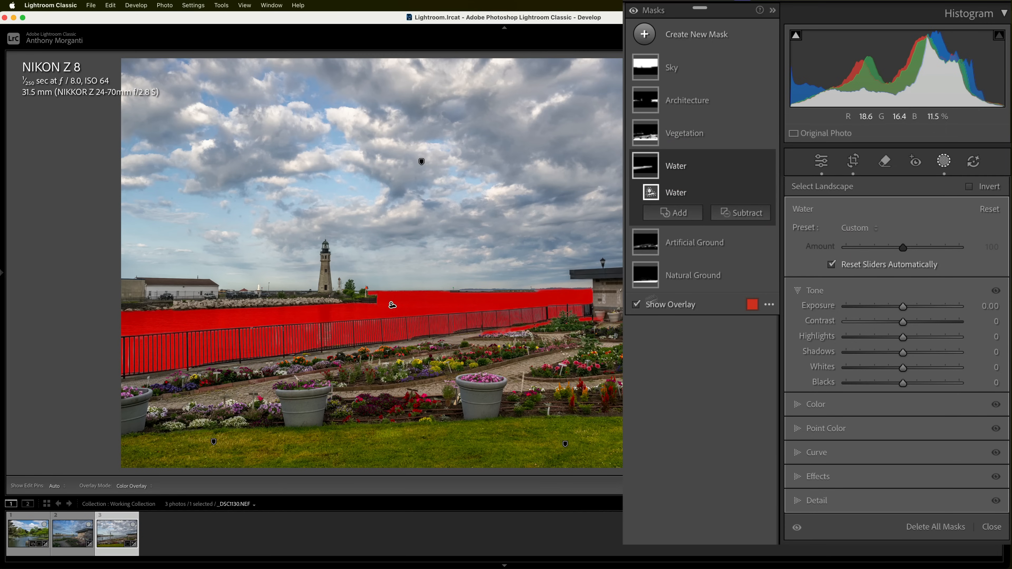
Brush the fence out of the Water mask and darken the water to −0.33 exposure
{"action": "left_click", "coordinate": [740, 213]}
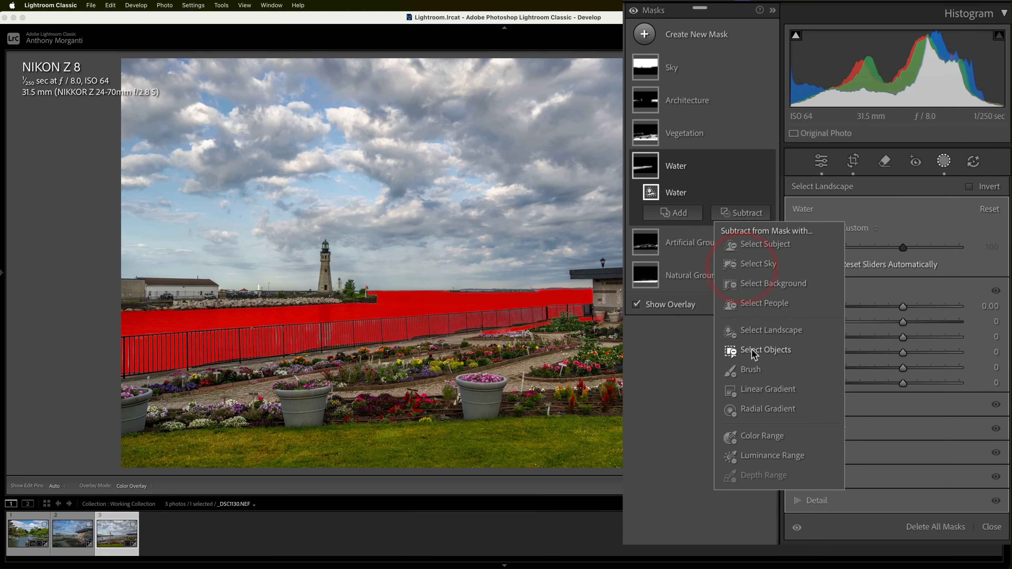
{"action": "left_click", "coordinate": [751, 369]}
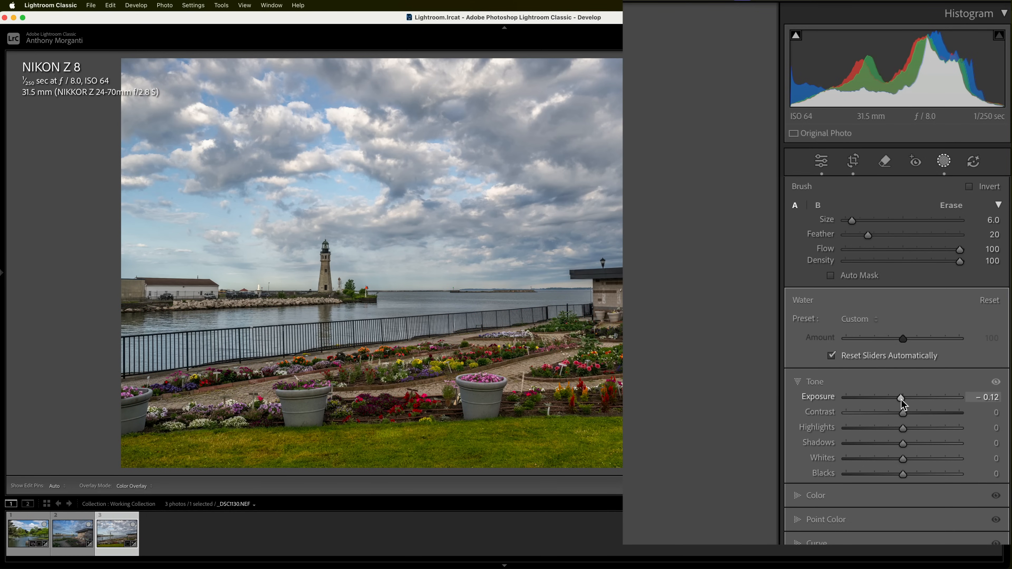
{"action": "left_click_drag", "start_coordinate": [902, 398], "coordinate": [896, 400]}
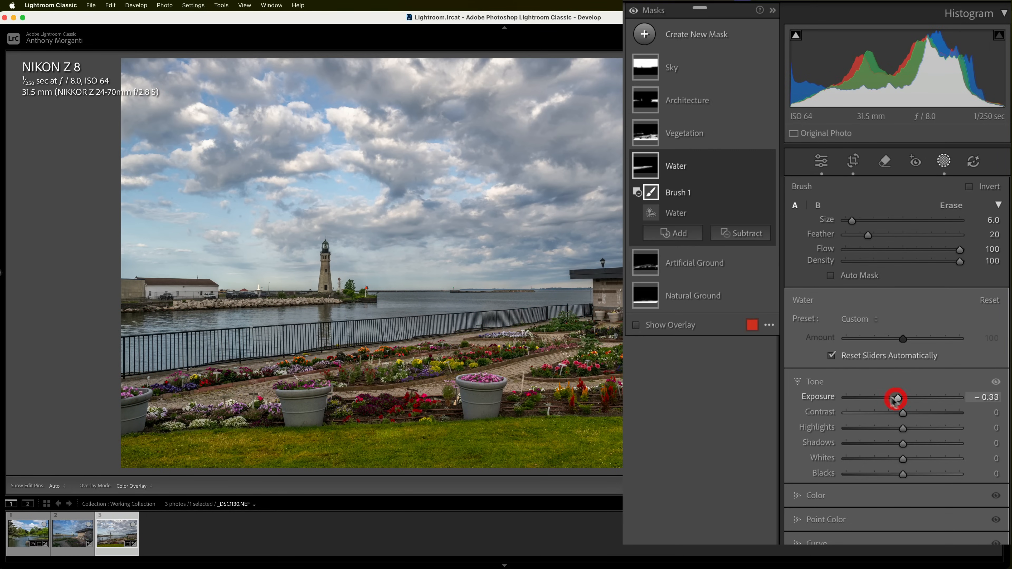
{"action": "left_click", "coordinate": [686, 132]}
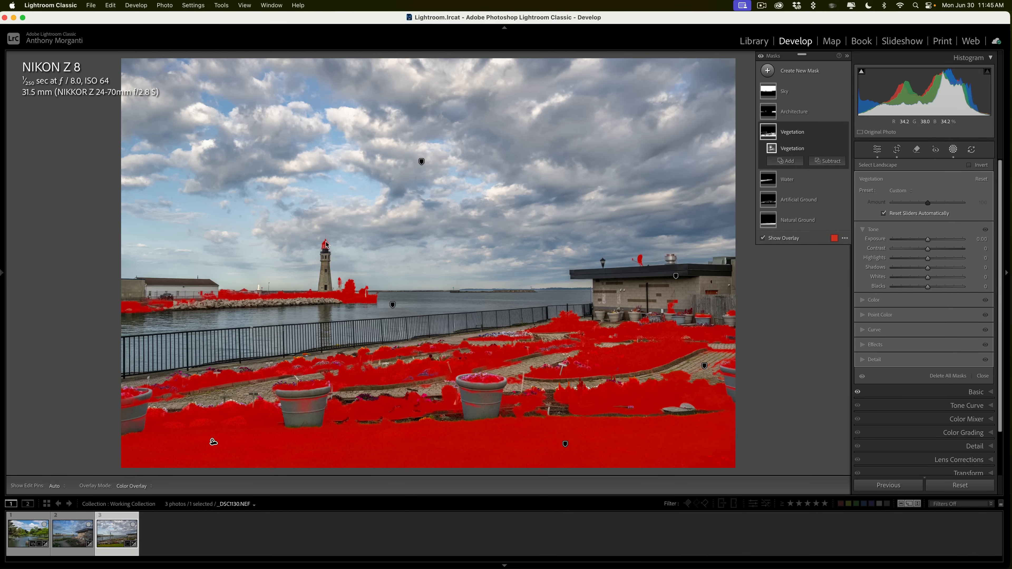
Brush the lighthouse top and rooftop out of the Vegetation mask
{"action": "left_click", "coordinate": [828, 161]}
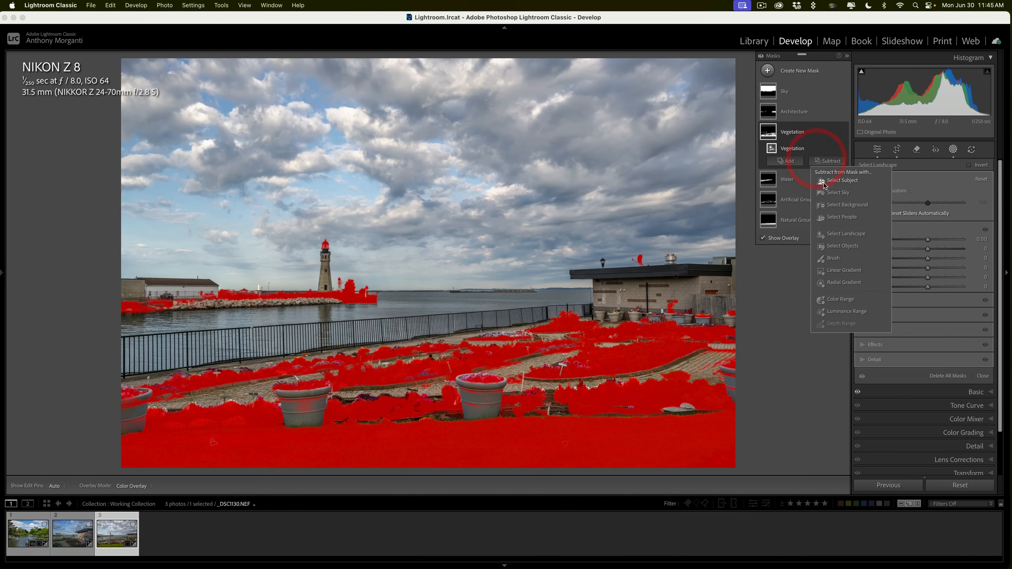
{"action": "mouse_move", "coordinate": [837, 193]}
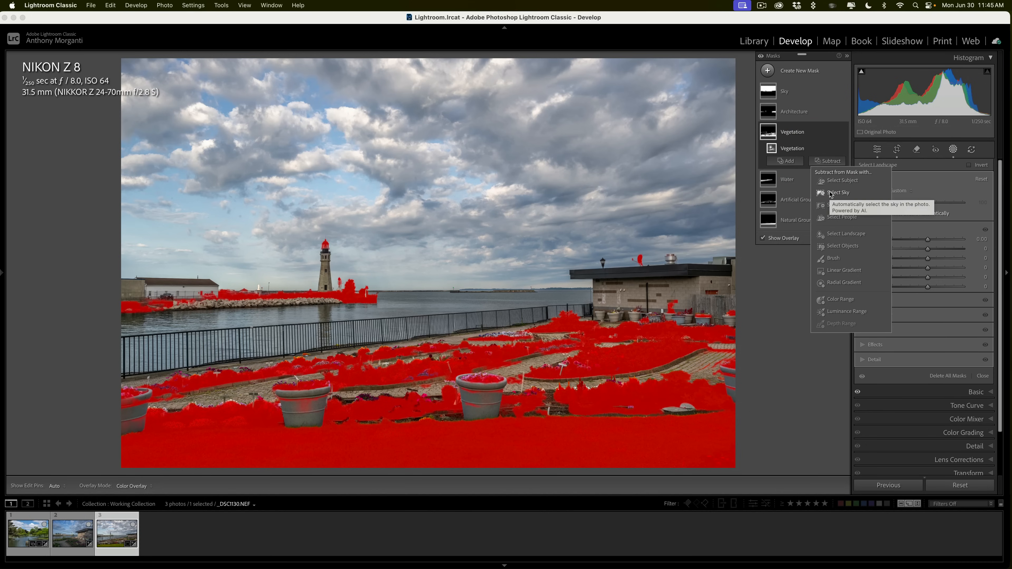
{"action": "left_click", "coordinate": [834, 258]}
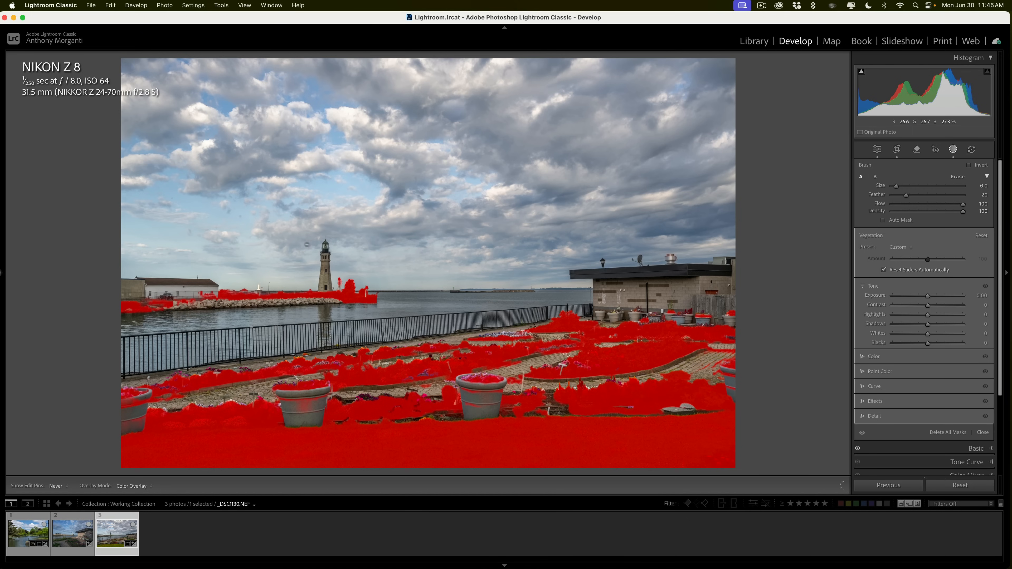
{"action": "left_click", "coordinate": [944, 161]}
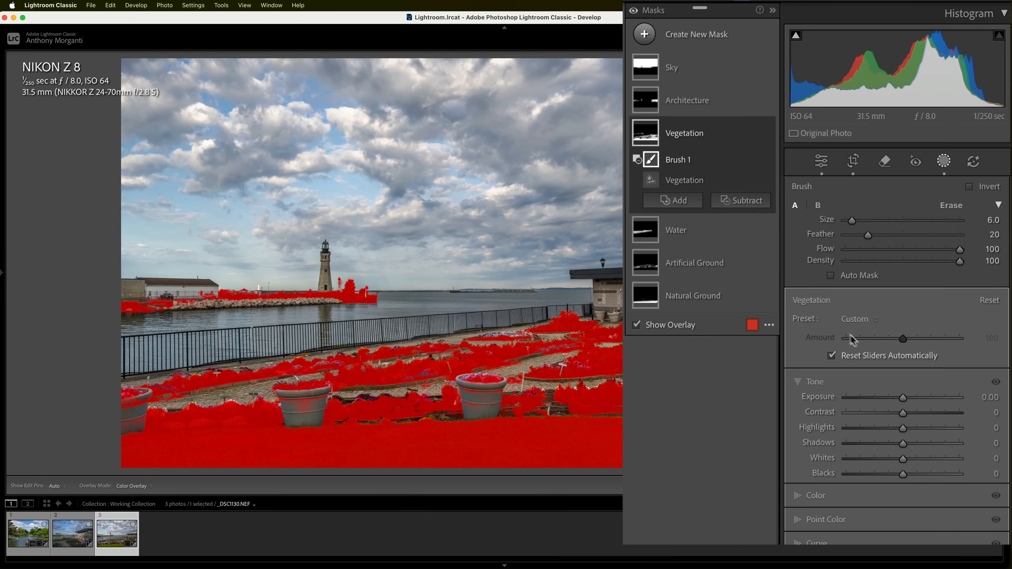
Brighten the vegetation to +0.14 exposure
{"action": "left_click_drag", "start_coordinate": [904, 397], "coordinate": [906, 398]}
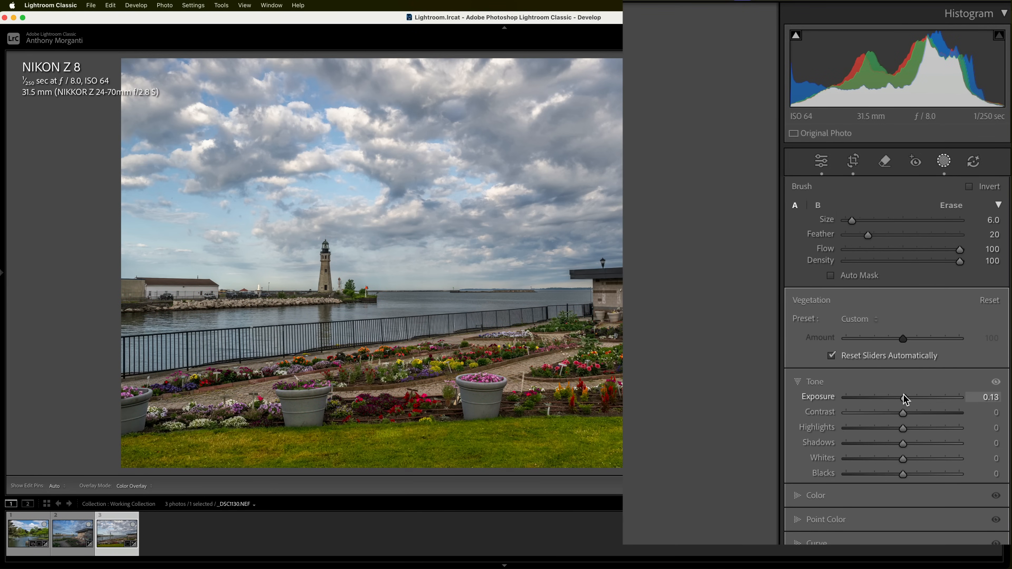
{"action": "left_click_drag", "start_coordinate": [902, 397], "coordinate": [904, 396]}
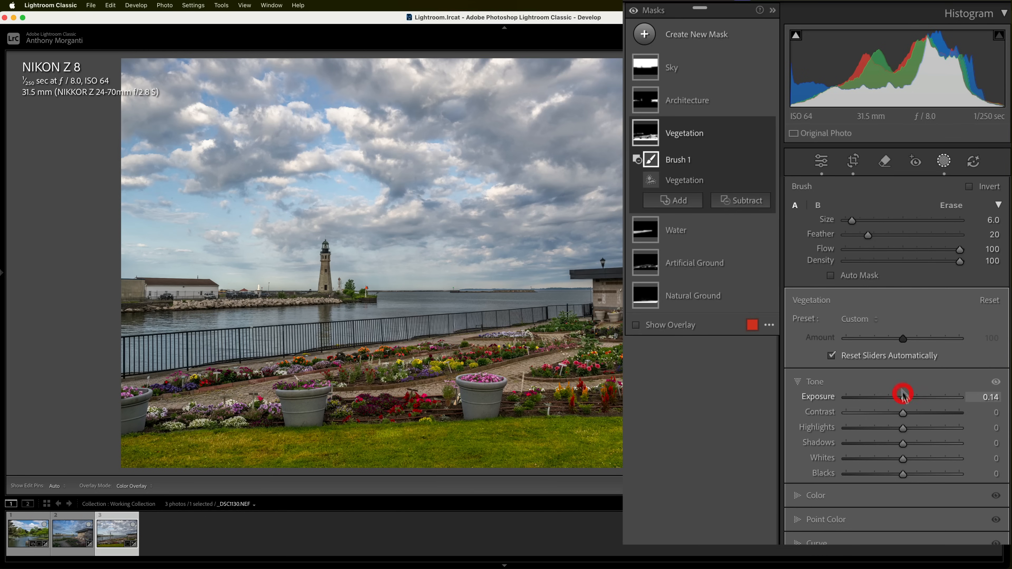
{"action": "left_click", "coordinate": [687, 100]}
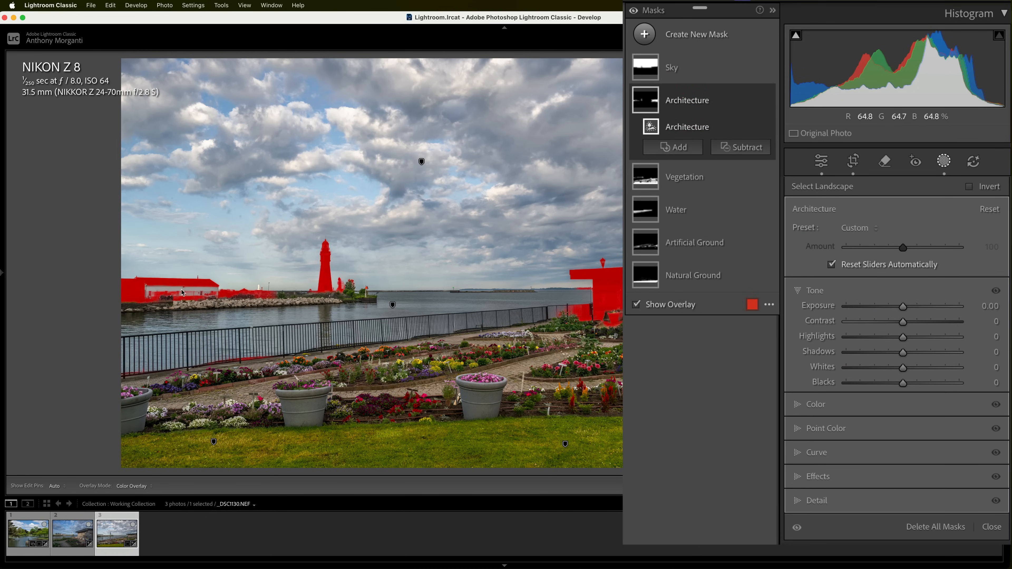
Brush the remaining building areas, including the left-side building, into the Architecture mask
{"action": "left_click", "coordinate": [672, 147]}
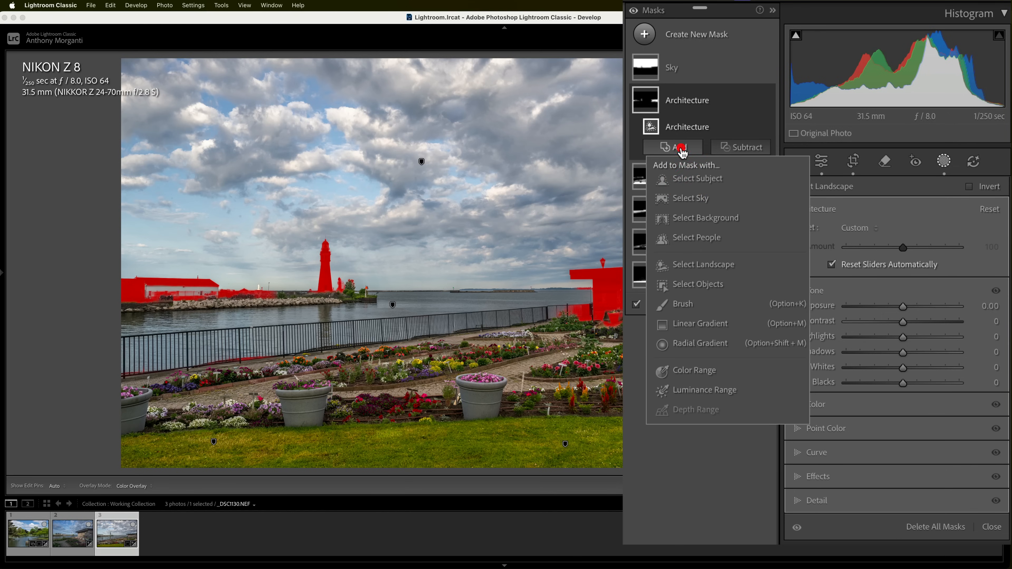
{"action": "mouse_move", "coordinate": [694, 304]}
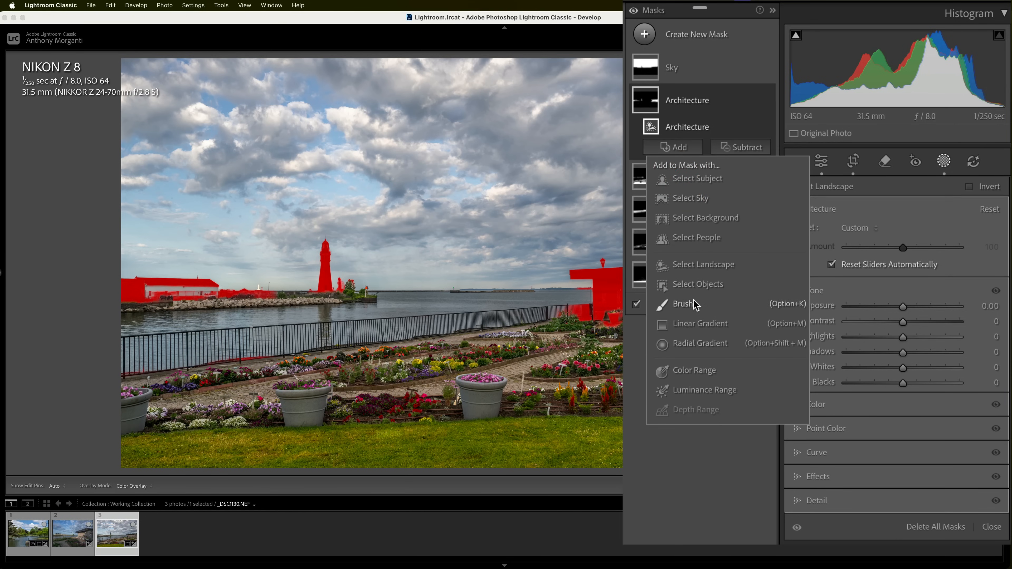
{"action": "left_click", "coordinate": [683, 305]}
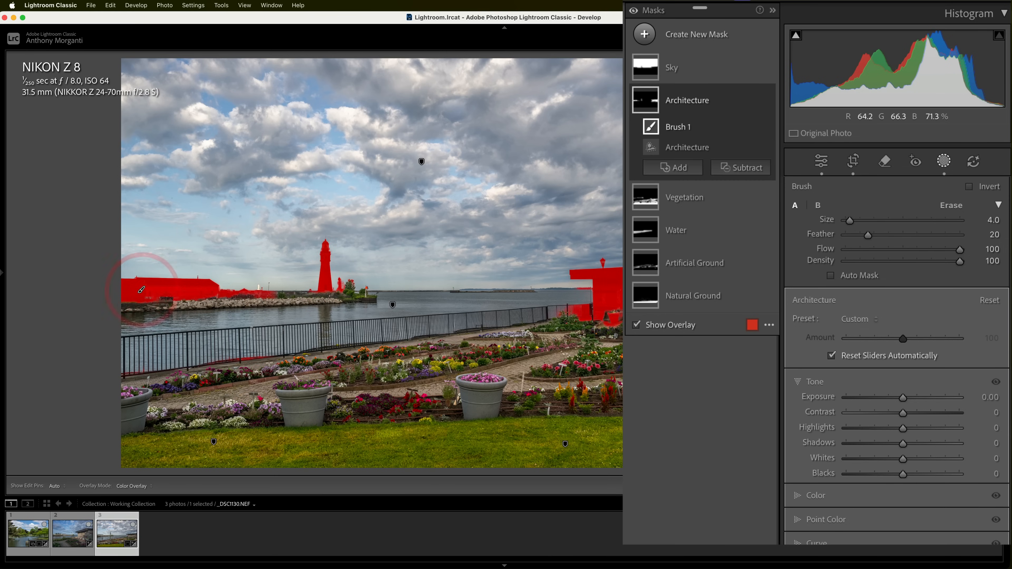
{"action": "left_click", "coordinate": [740, 167]}
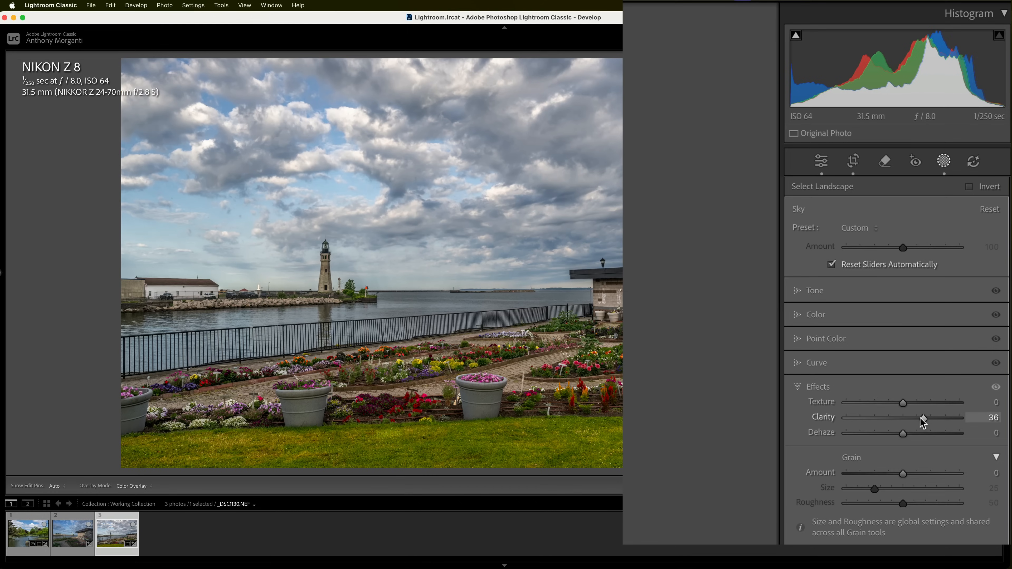
Give the Sky mask Texture 13 and Dehaze 19 to deepen the clouds
{"action": "left_click_drag", "start_coordinate": [902, 402], "coordinate": [911, 402]}
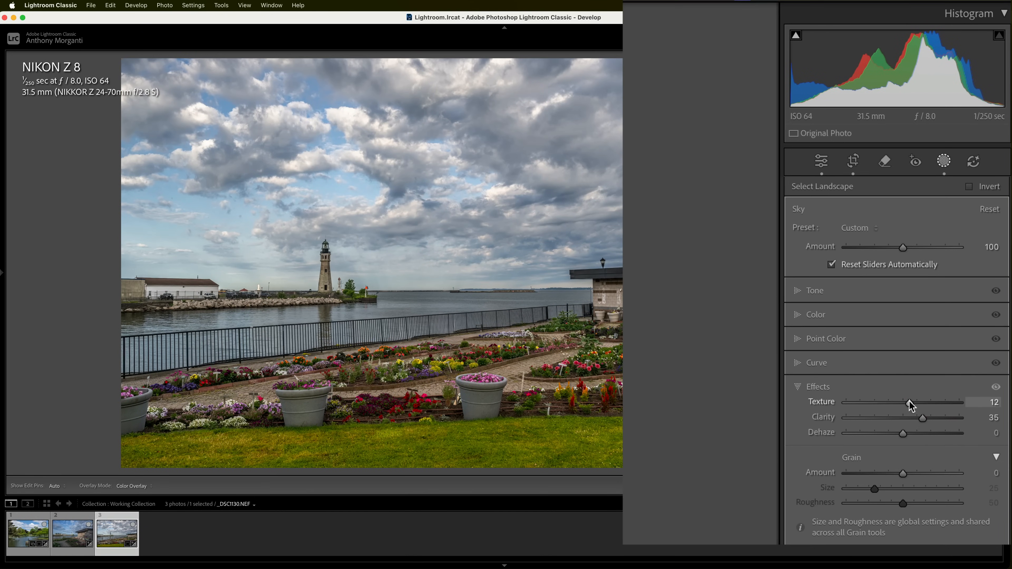
{"action": "left_click_drag", "start_coordinate": [903, 433], "coordinate": [913, 432]}
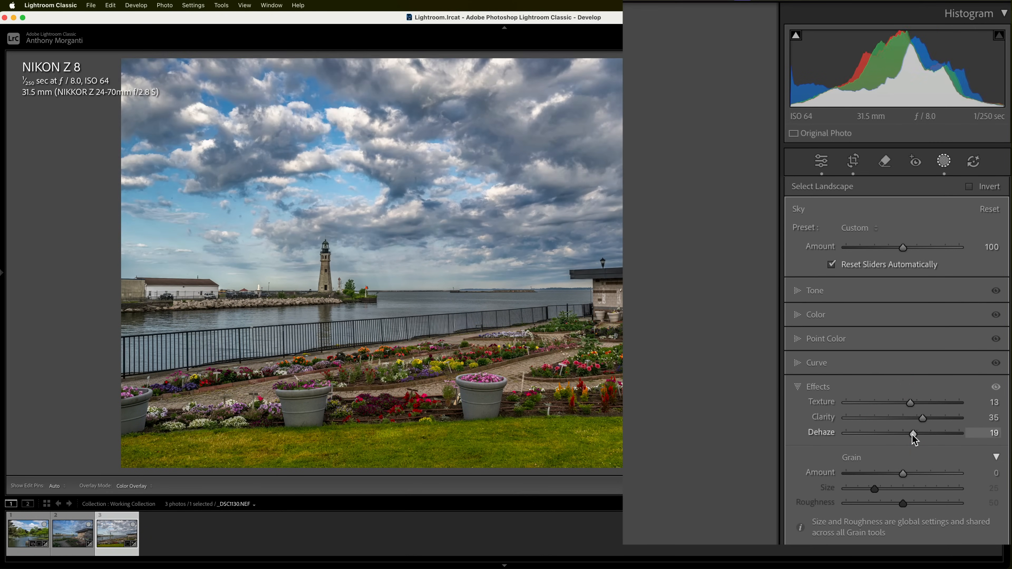
{"action": "left_click_drag", "start_coordinate": [913, 433], "coordinate": [909, 434]}
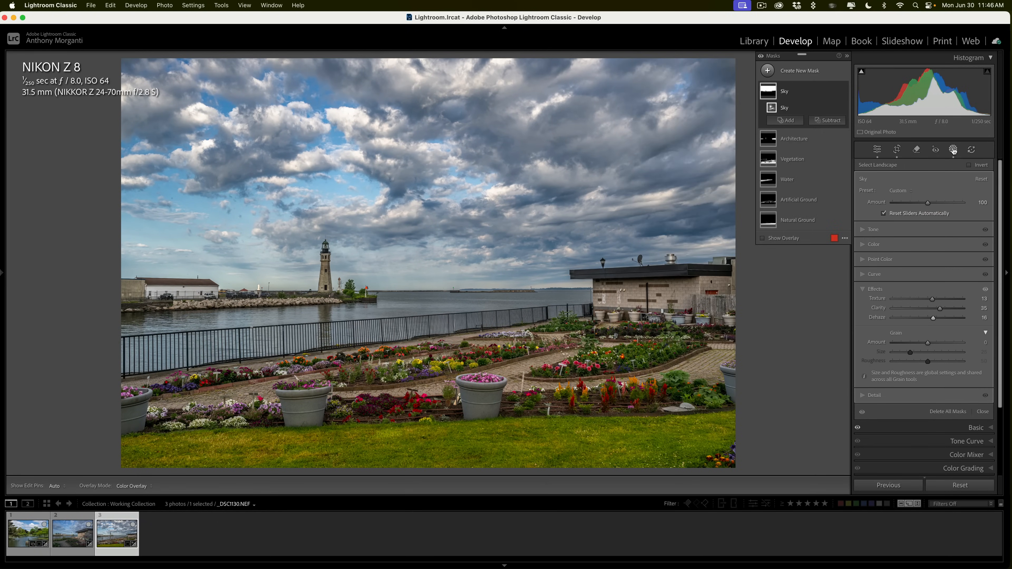
Show the Masks panel listing the garden photo's six landscape masks
{"action": "left_click", "coordinate": [953, 149]}
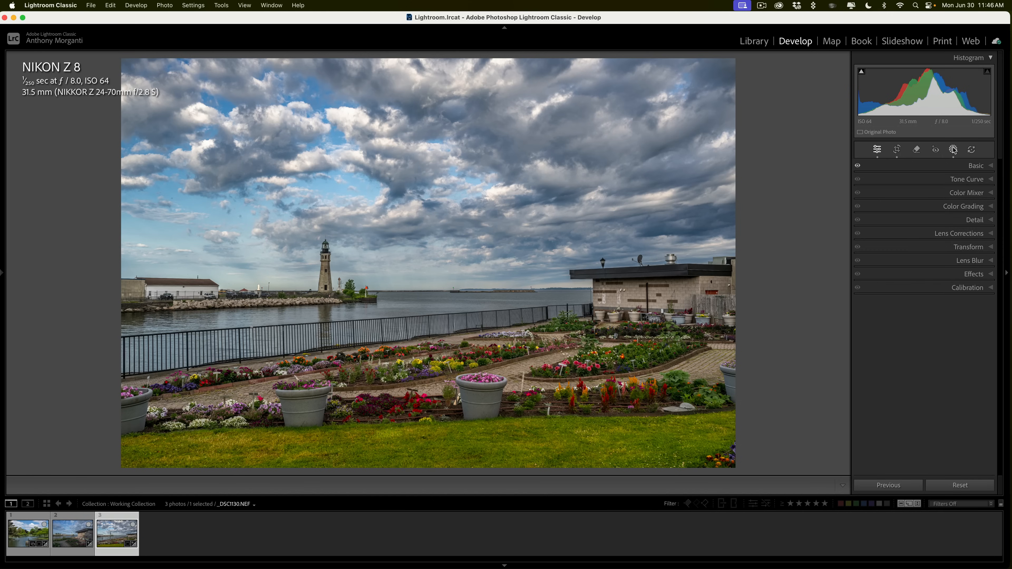
{"action": "left_click", "coordinate": [953, 150]}
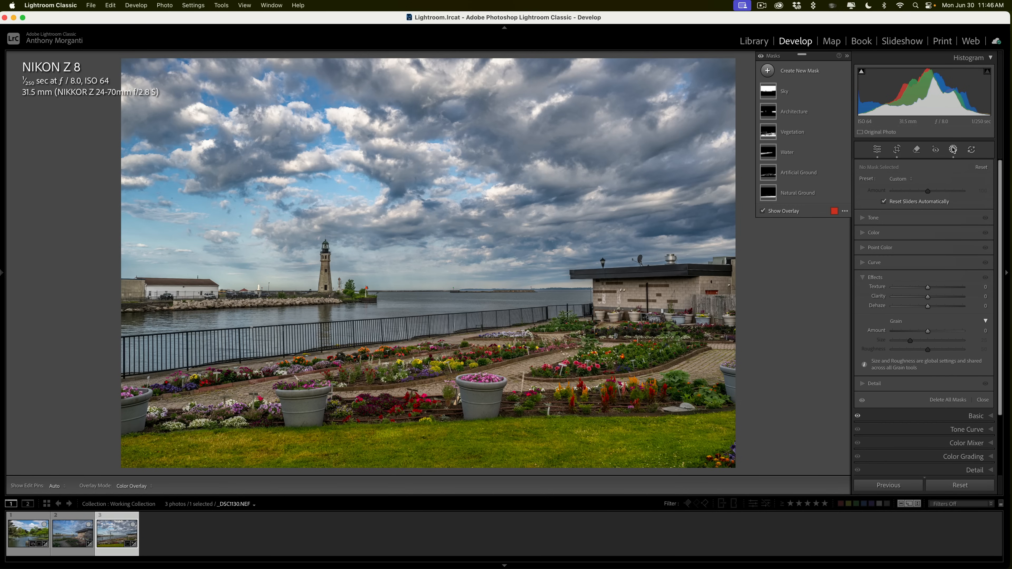
{"action": "mouse_move", "coordinate": [884, 362]}
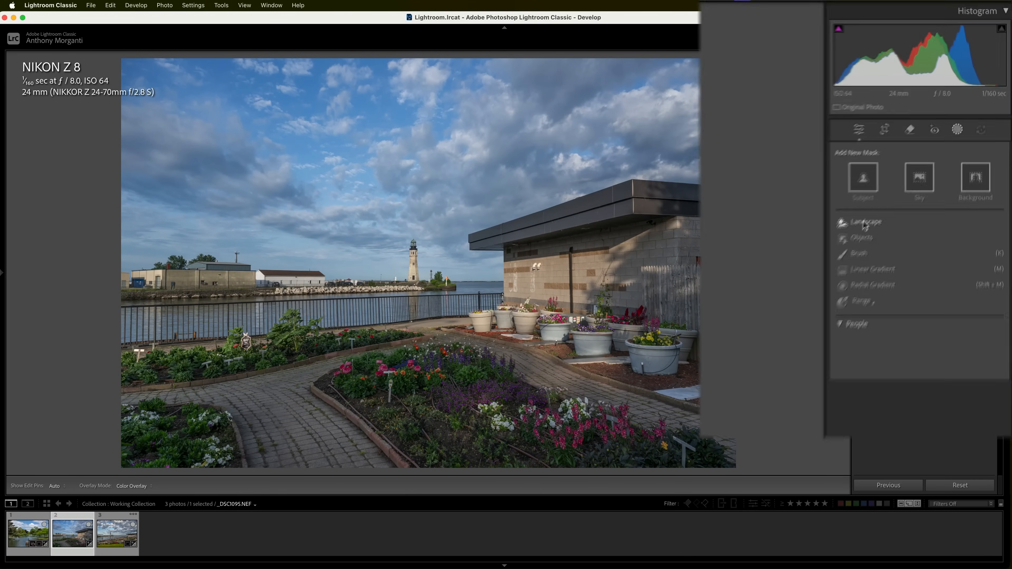
Create five separate Landscape masks: sky, architecture, vegetation, water and artificial ground
{"action": "left_click", "coordinate": [865, 222]}
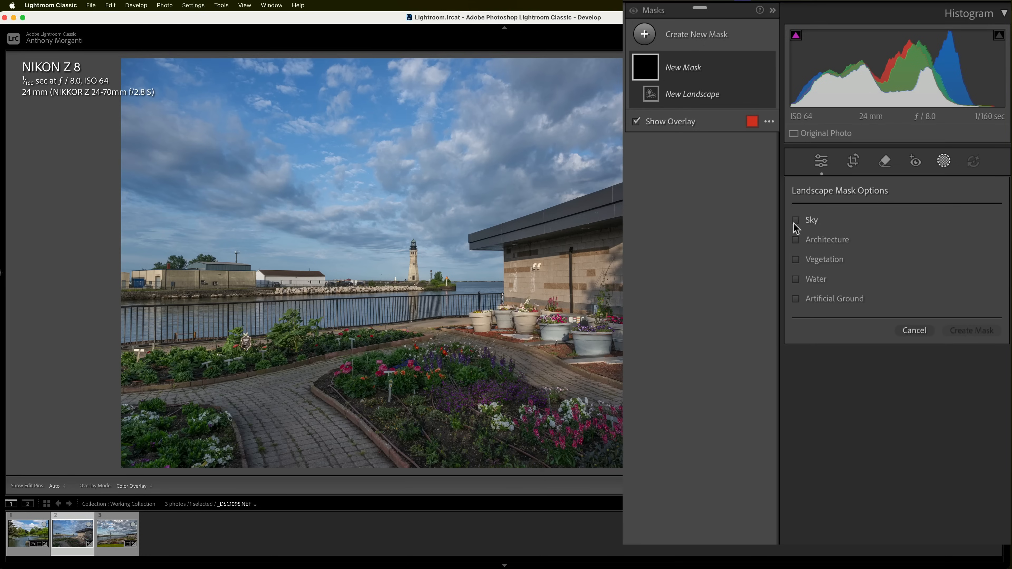
{"action": "left_click", "coordinate": [796, 259]}
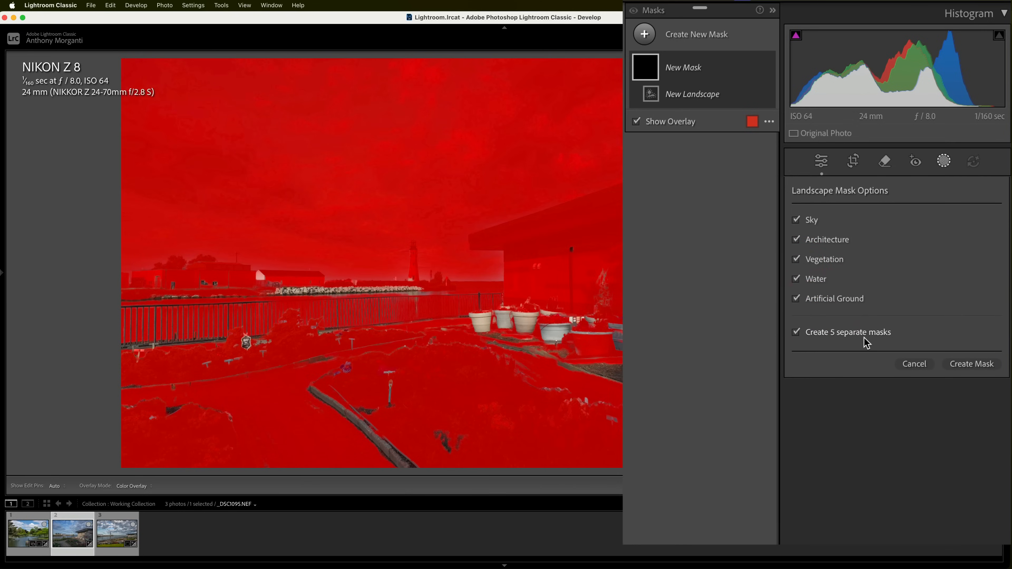
{"action": "left_click", "coordinate": [971, 364]}
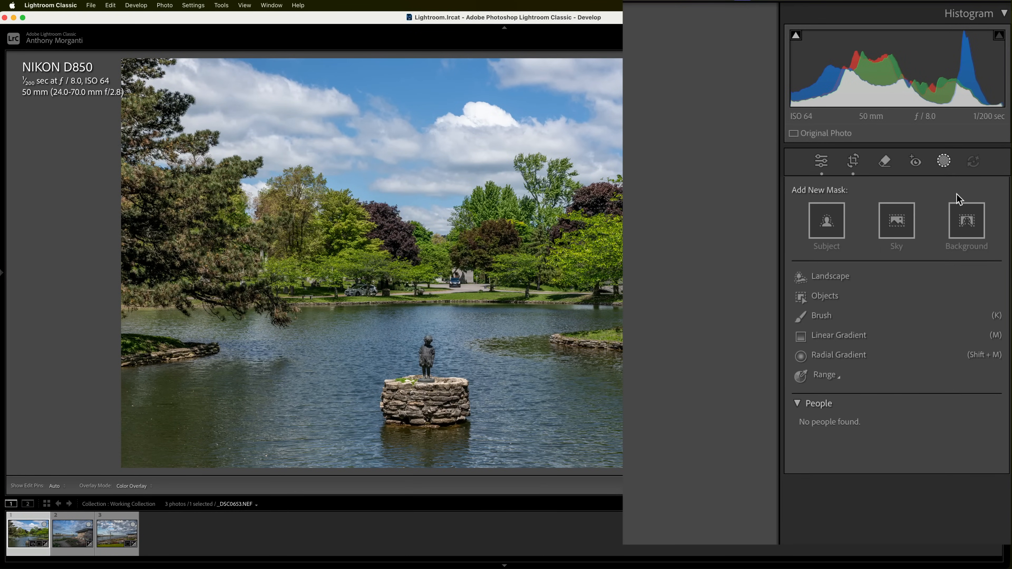
Create four separate Landscape masks on the pond photo: sky, vegetation, water, natural ground
{"action": "left_click", "coordinate": [831, 277]}
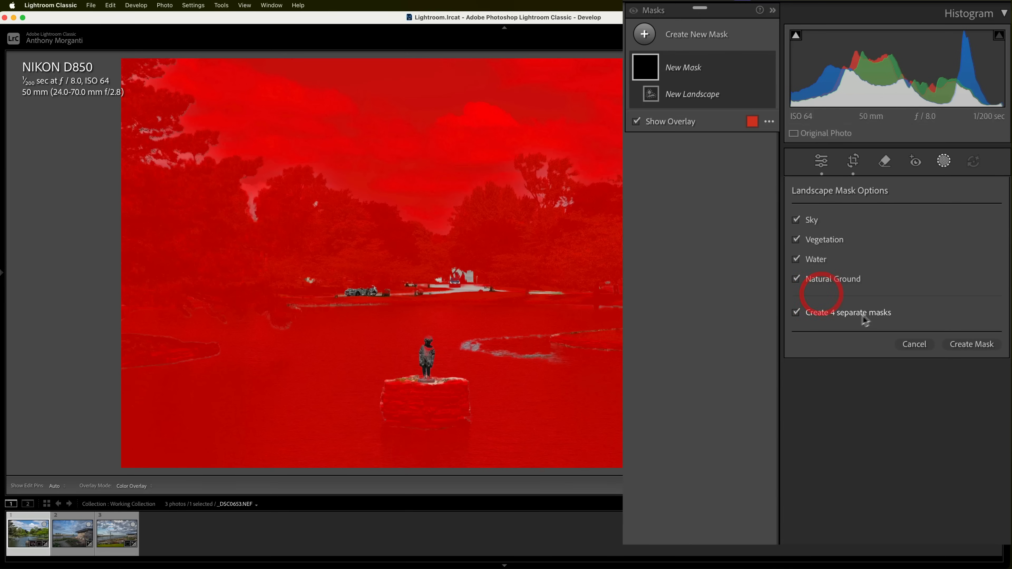
{"action": "left_click", "coordinate": [971, 344]}
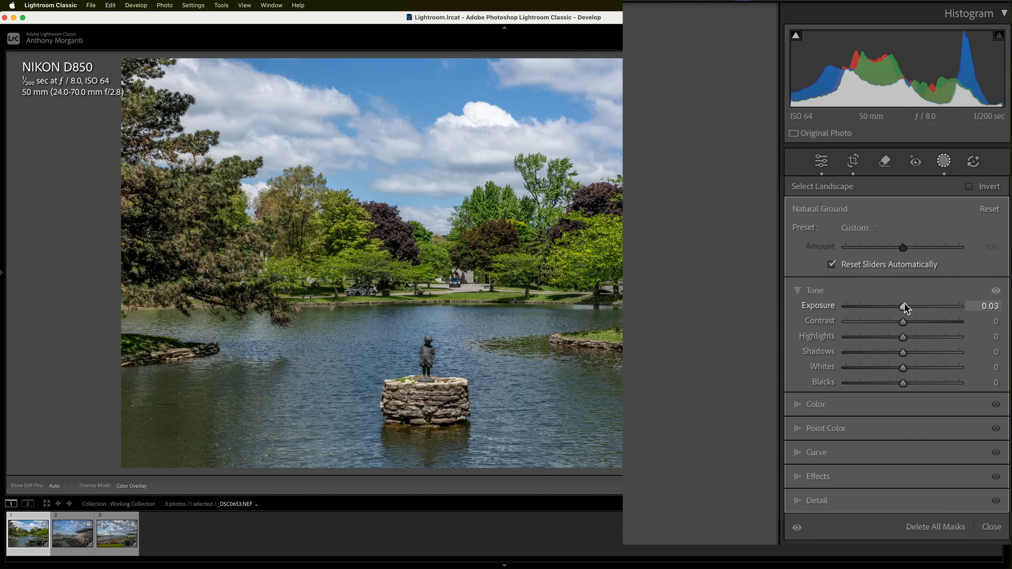
Brighten Natural Ground to +0.26 and shift two sampled grass colours with Point Color
{"action": "left_click_drag", "start_coordinate": [903, 306], "coordinate": [912, 306]}
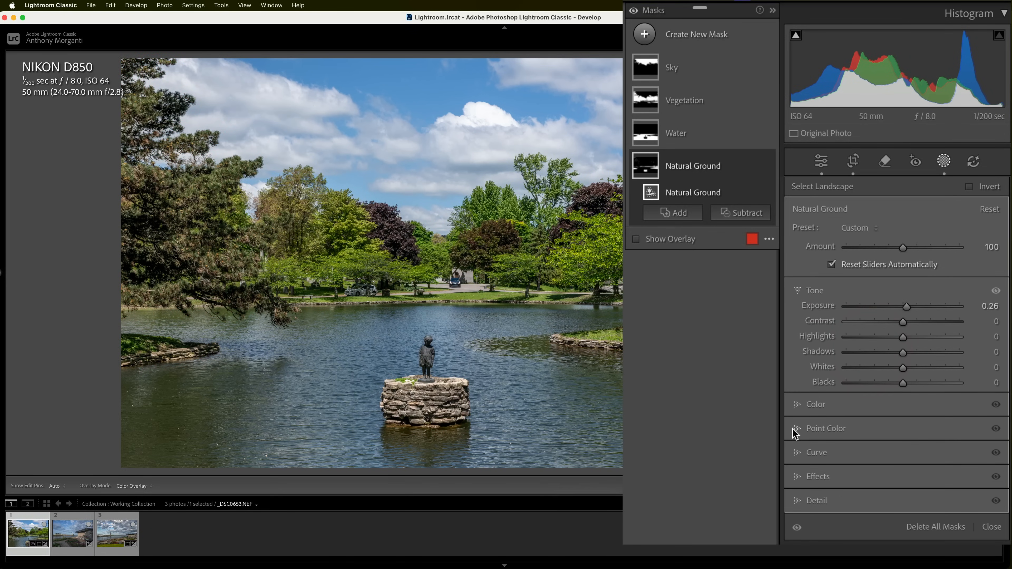
{"action": "left_click", "coordinate": [825, 428]}
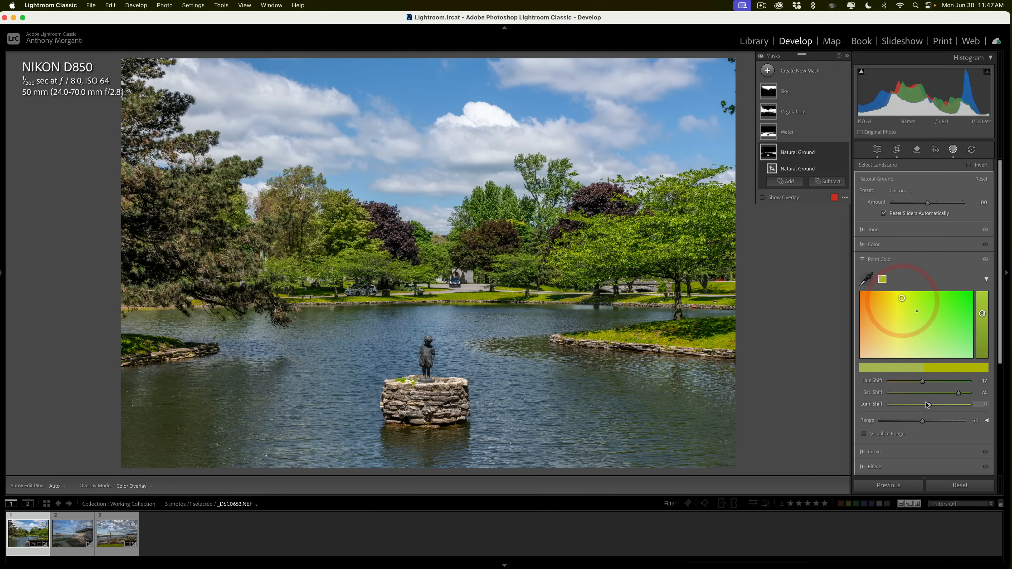
{"action": "left_click_drag", "start_coordinate": [914, 404], "coordinate": [932, 402]}
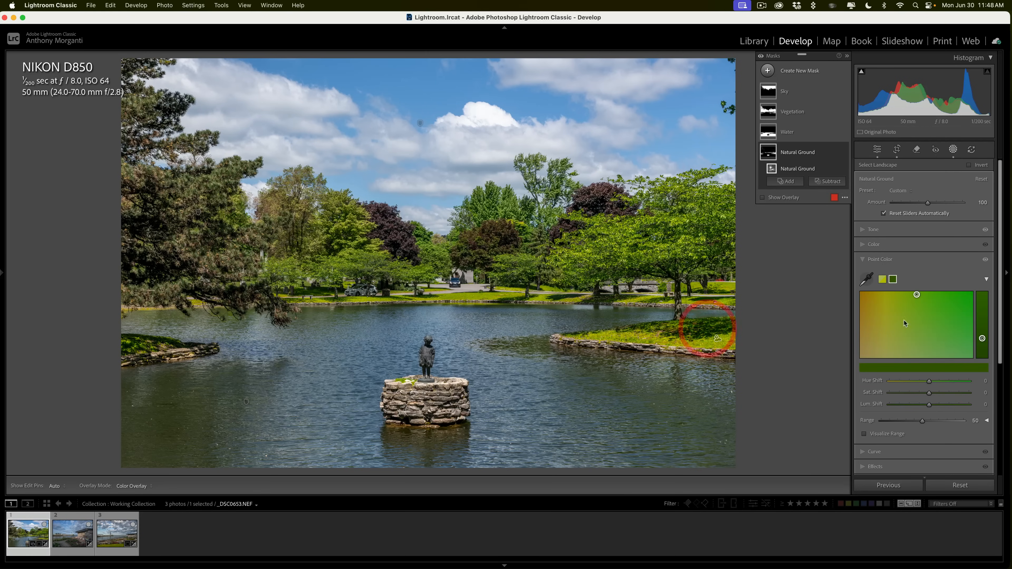
{"action": "left_click_drag", "start_coordinate": [949, 404], "coordinate": [914, 404]}
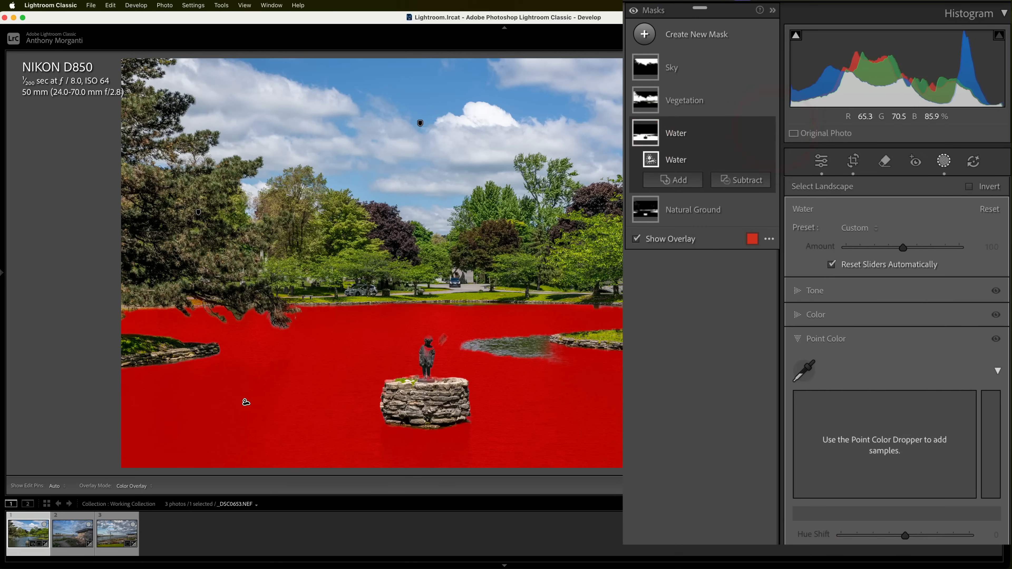
Refine the Water mask with a brush, then set exposure −0.30, Highlights 21 and Whites 20
{"action": "left_click", "coordinate": [674, 180]}
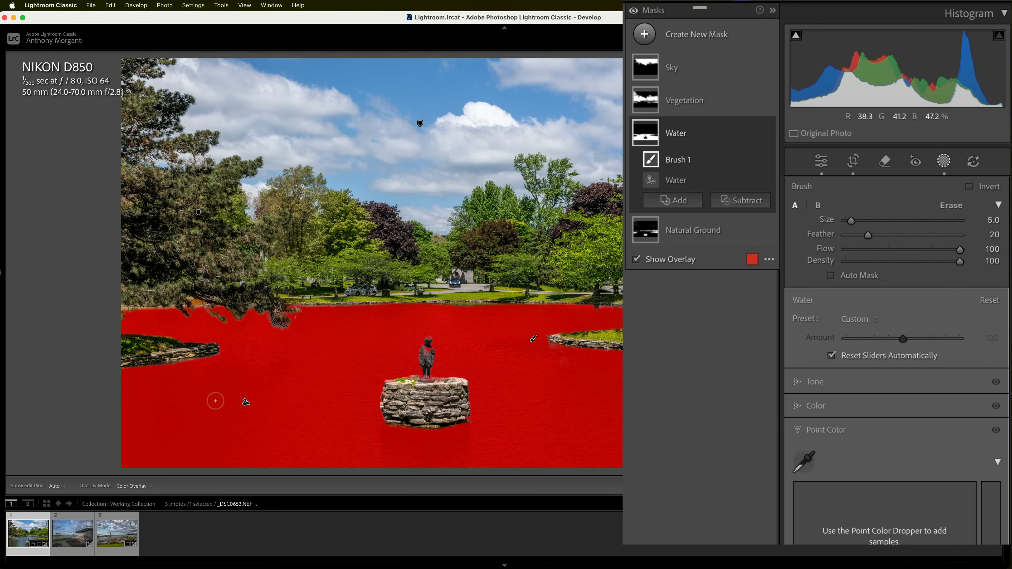
{"action": "mouse_move", "coordinate": [842, 288]}
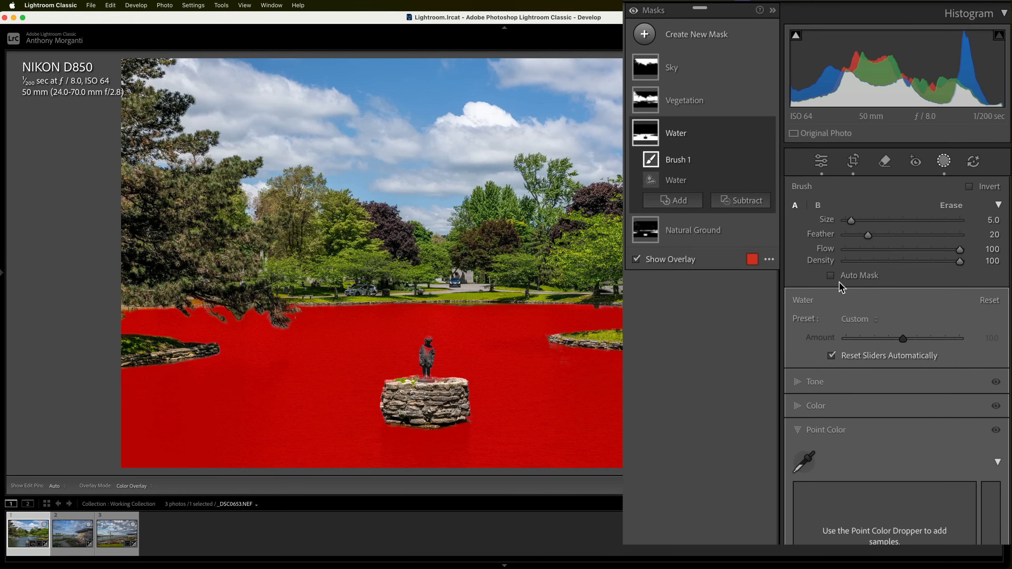
{"action": "mouse_move", "coordinate": [834, 295]}
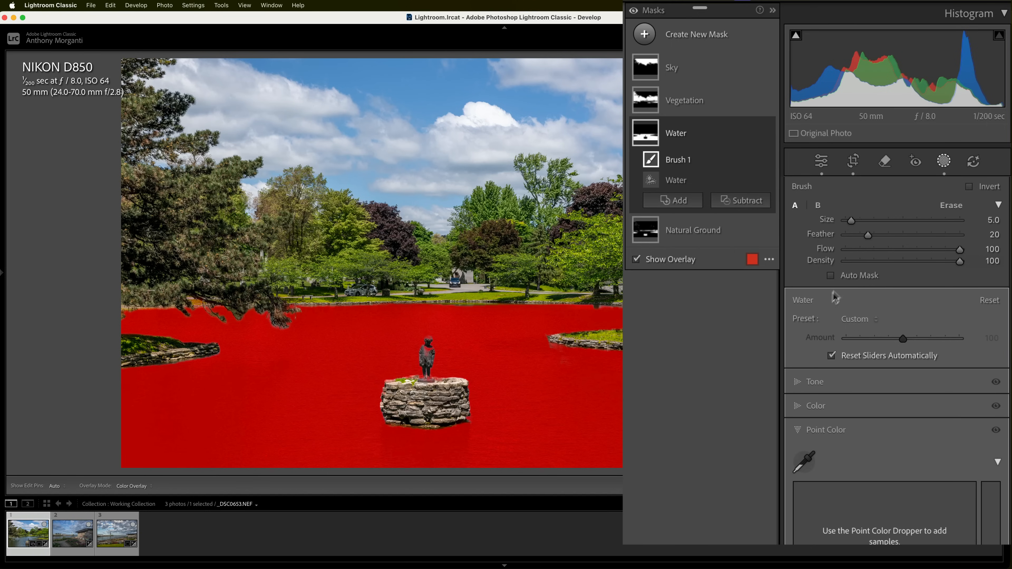
{"action": "left_click", "coordinate": [815, 380]}
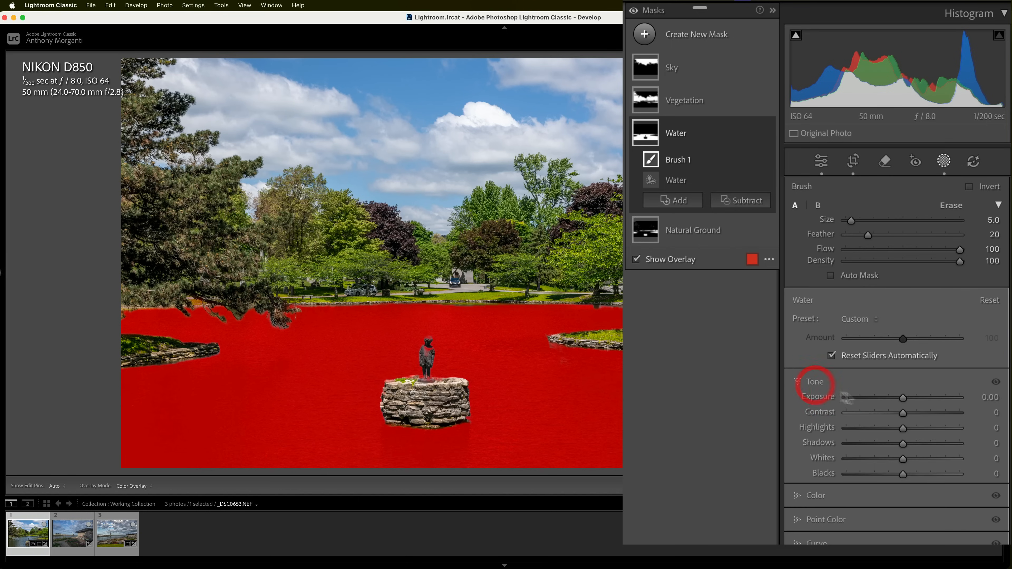
{"action": "left_click_drag", "start_coordinate": [903, 399], "coordinate": [905, 399]}
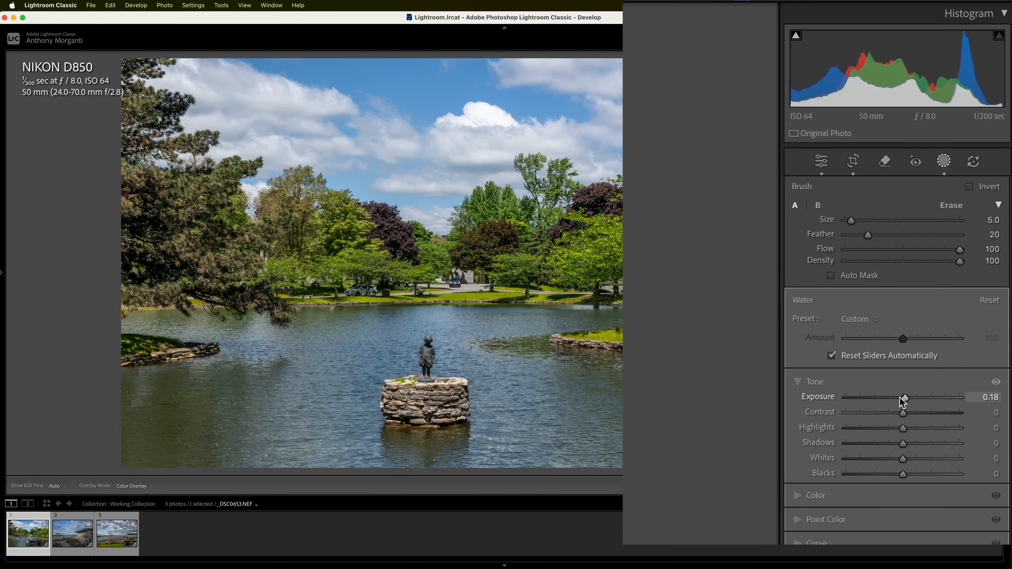
{"action": "left_click_drag", "start_coordinate": [904, 398], "coordinate": [899, 398]}
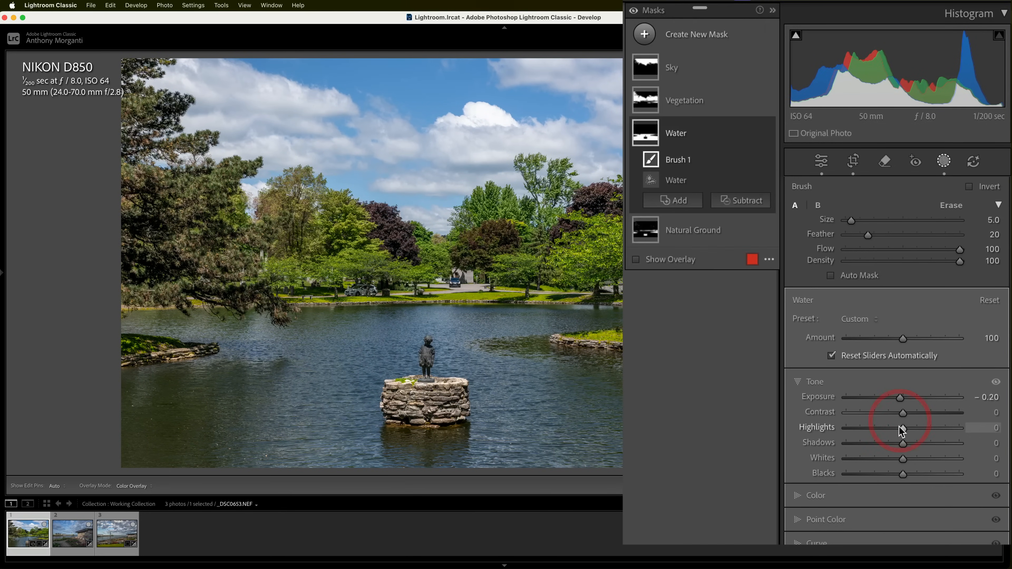
{"action": "left_click_drag", "start_coordinate": [903, 426], "coordinate": [931, 427]}
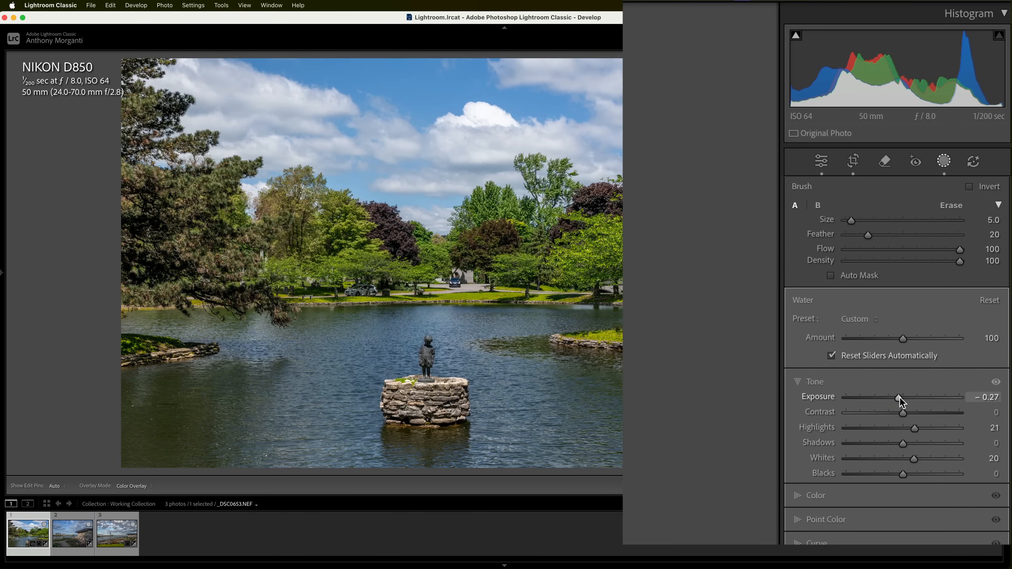
{"action": "left_click", "coordinate": [903, 397]}
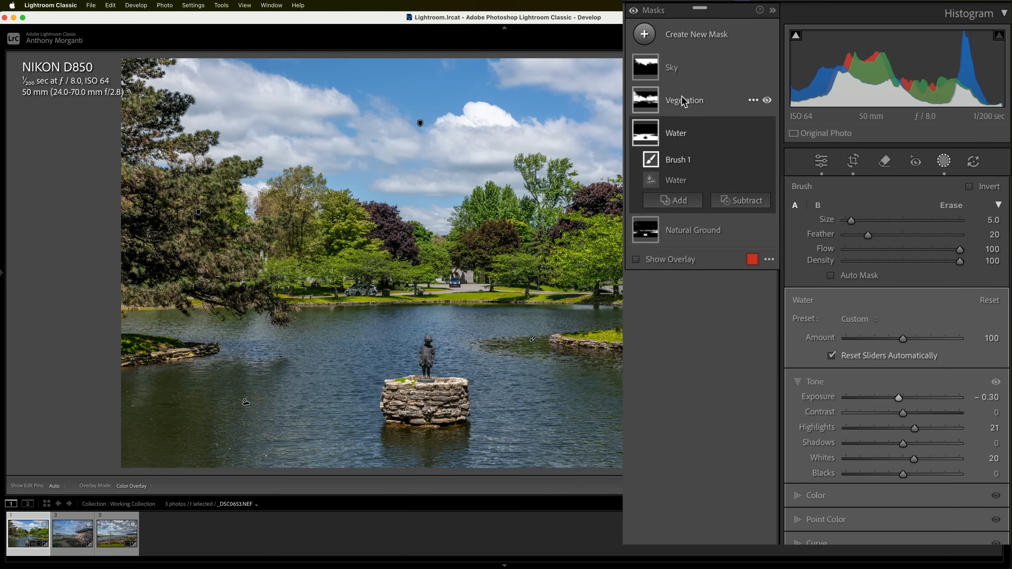
Brush stray island areas out of the pond Vegetation mask
{"action": "left_click", "coordinate": [685, 100]}
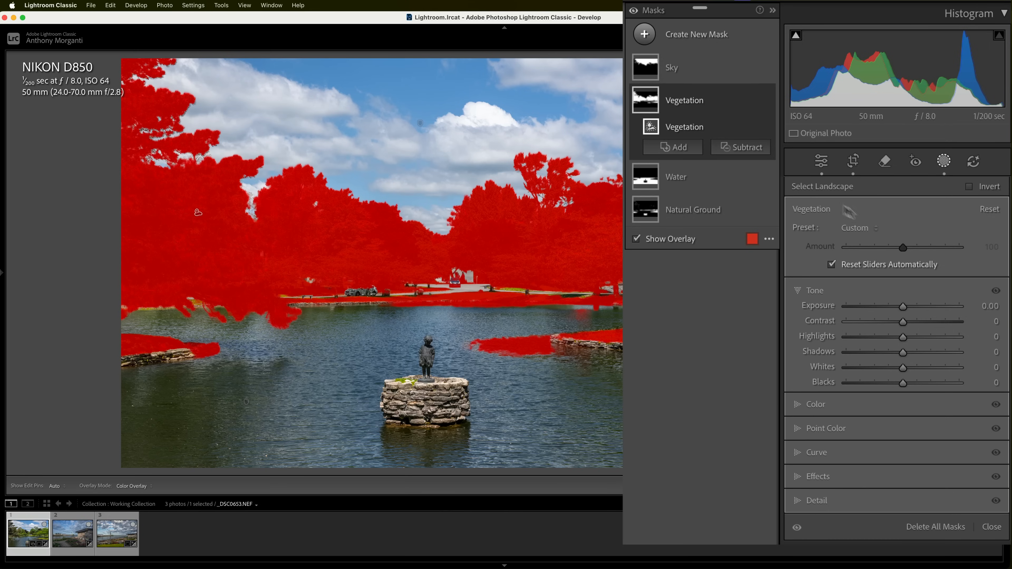
{"action": "left_click", "coordinate": [745, 147]}
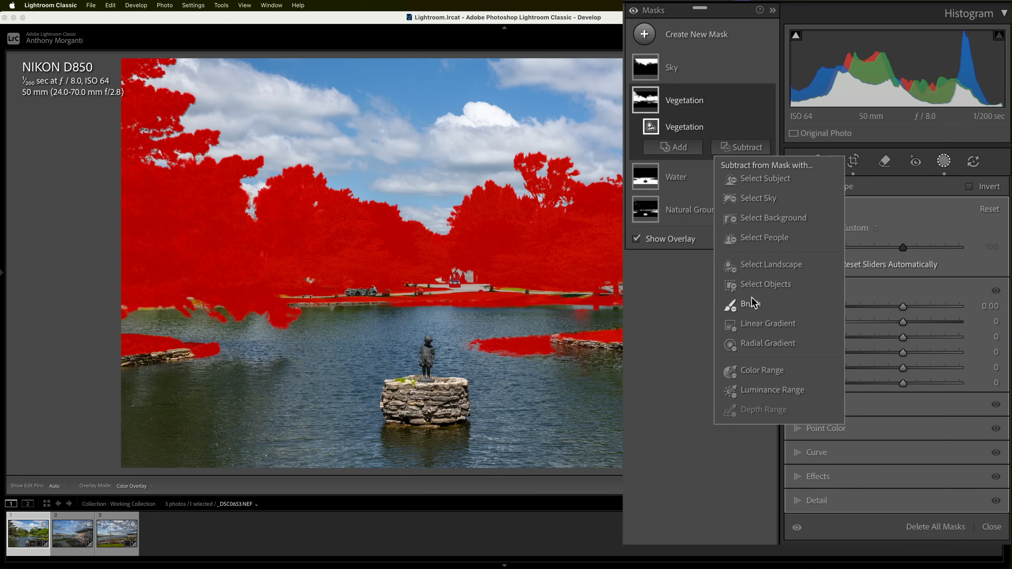
{"action": "left_click", "coordinate": [751, 304]}
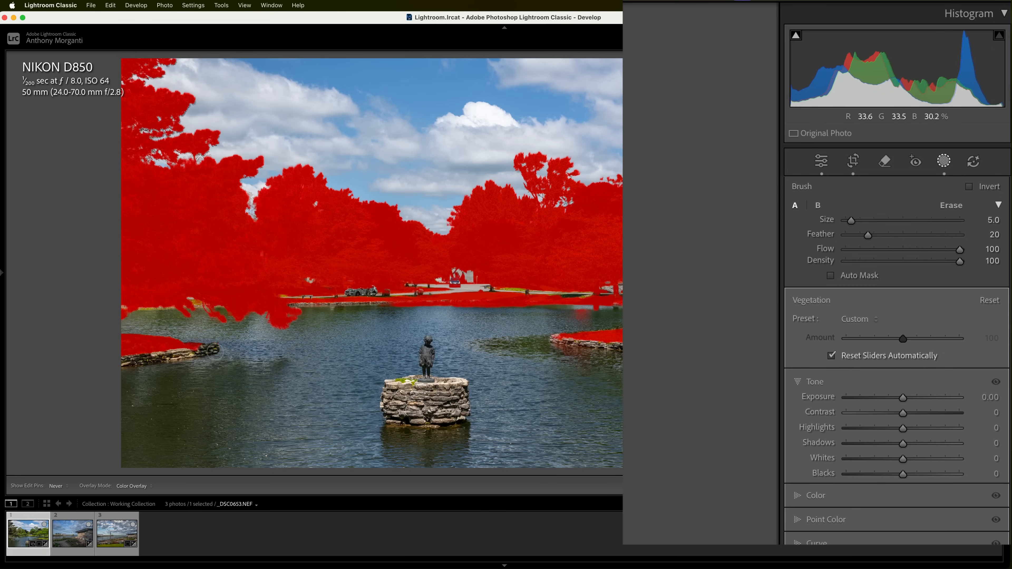
{"action": "left_click", "coordinate": [944, 161]}
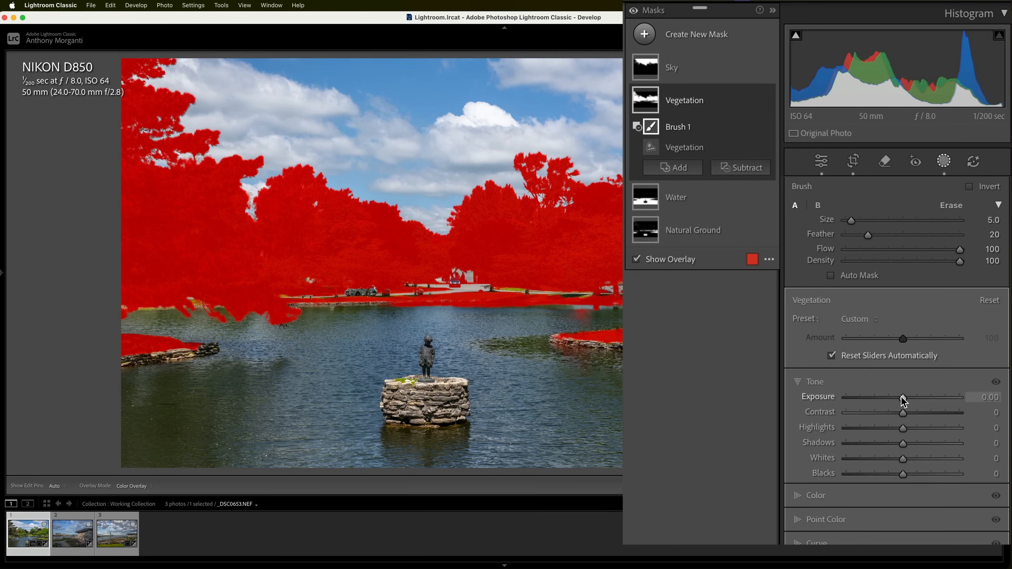
Brighten the vegetation to +0.12 exposure and raise its Saturation to 10
{"action": "left_click_drag", "start_coordinate": [903, 397], "coordinate": [906, 397]}
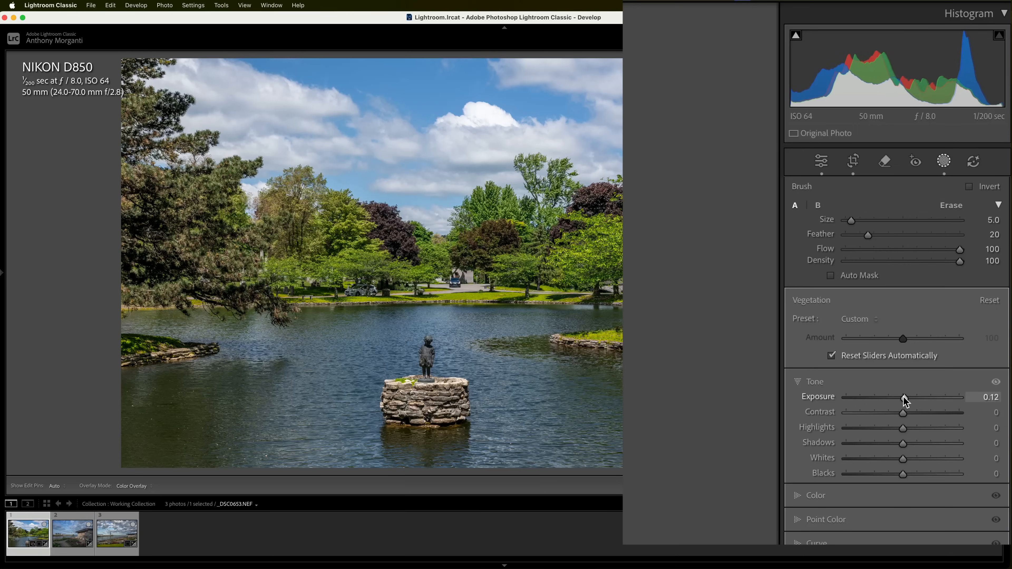
{"action": "left_click_drag", "start_coordinate": [902, 400], "coordinate": [906, 399]}
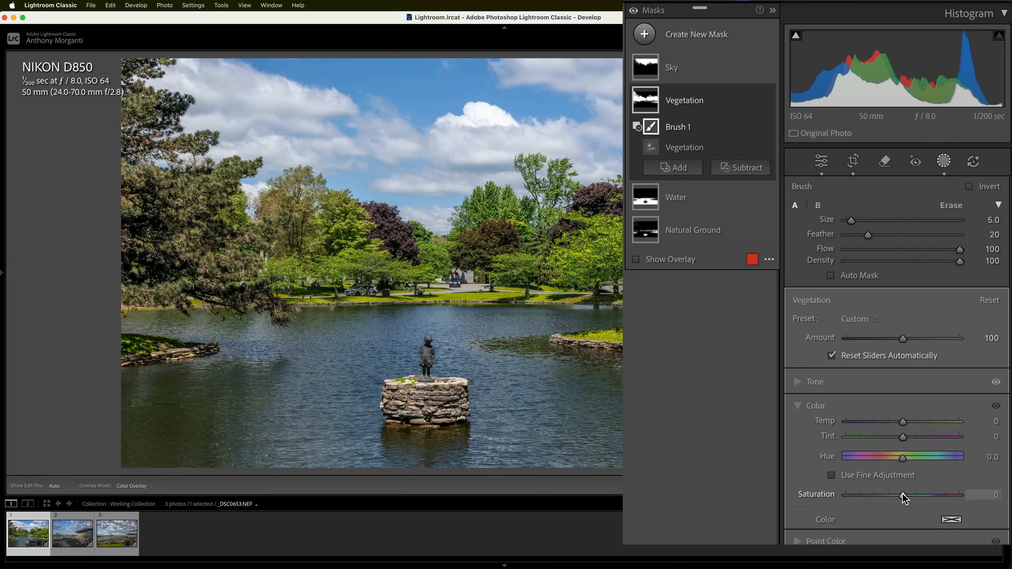
{"action": "left_click_drag", "start_coordinate": [902, 495], "coordinate": [908, 496]}
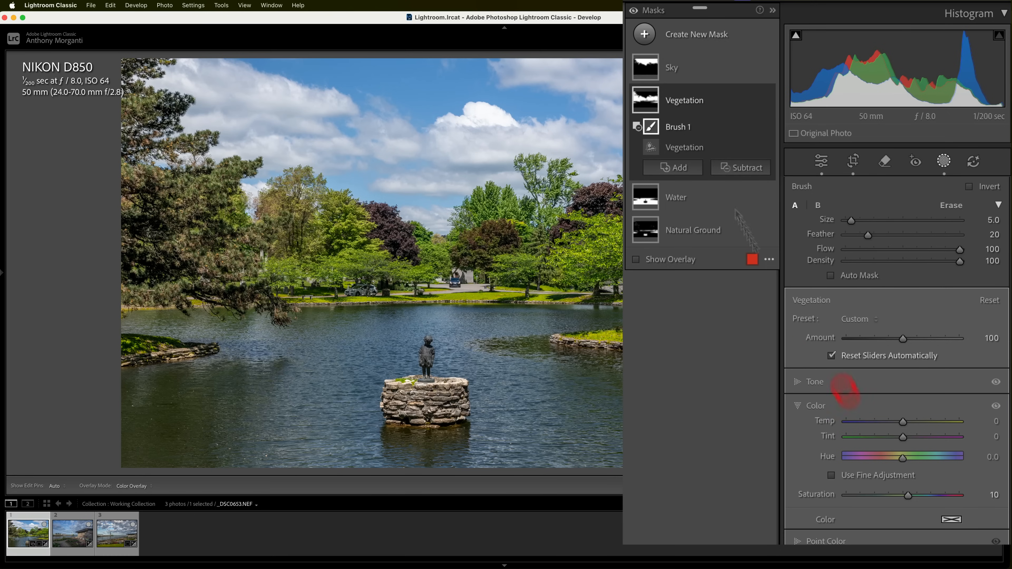
{"action": "left_click", "coordinate": [672, 67]}
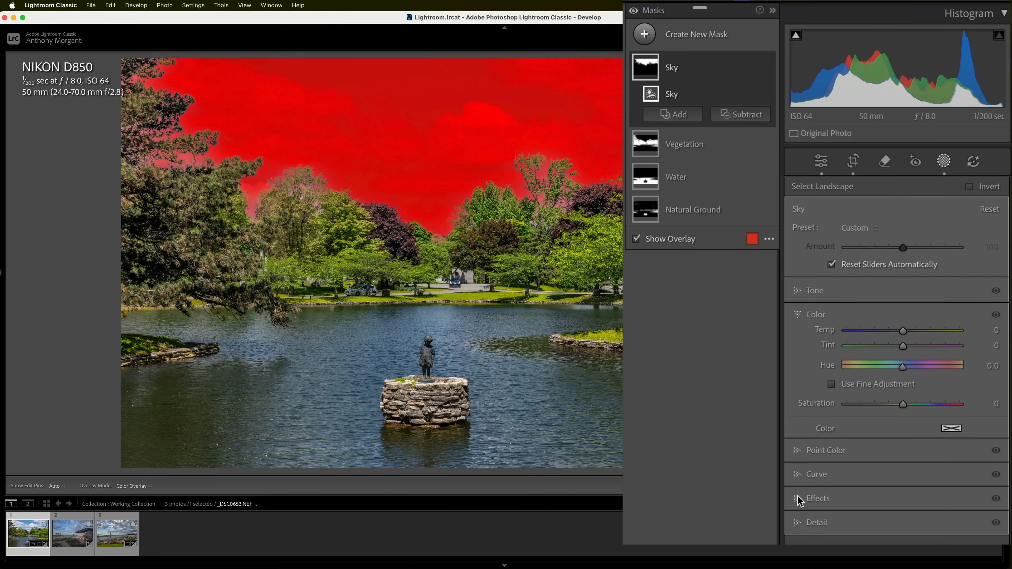
Boost the Sky mask's Effects with added Texture, Clarity 21 and Dehaze 37 to deepen the clouds
{"action": "left_click", "coordinate": [817, 498]}
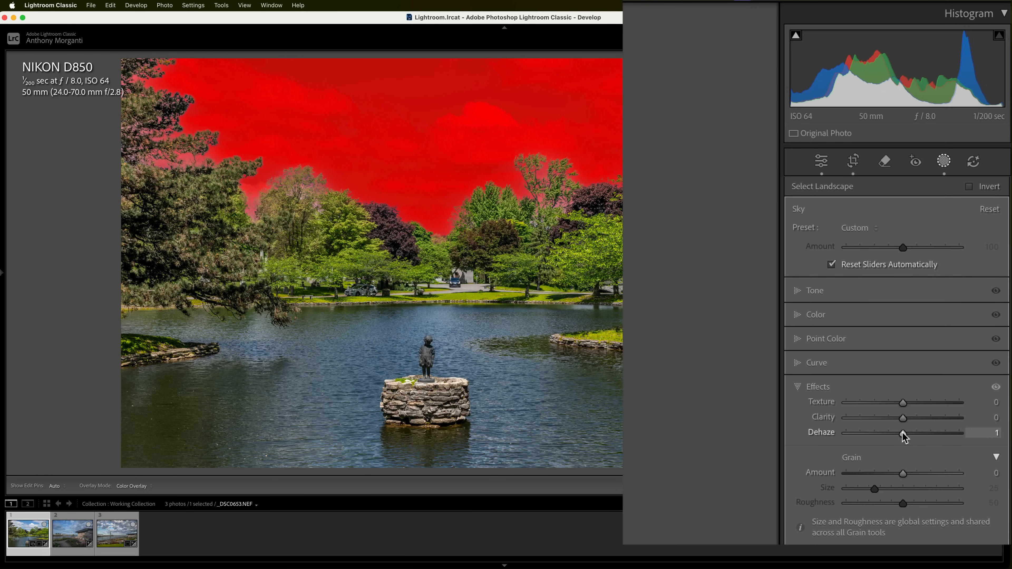
{"action": "left_click_drag", "start_coordinate": [904, 433], "coordinate": [912, 433]}
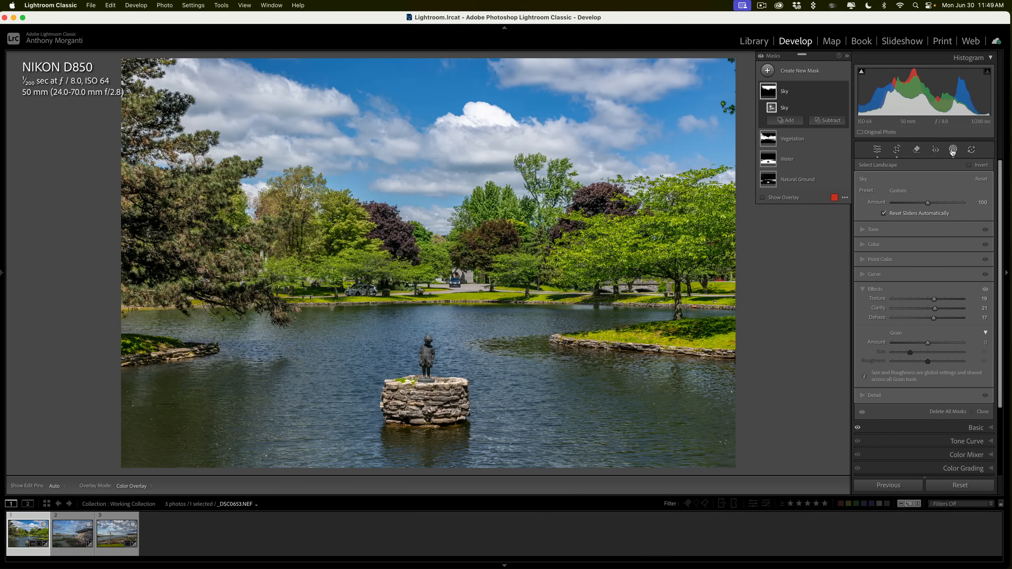
{"action": "mouse_move", "coordinate": [954, 150]}
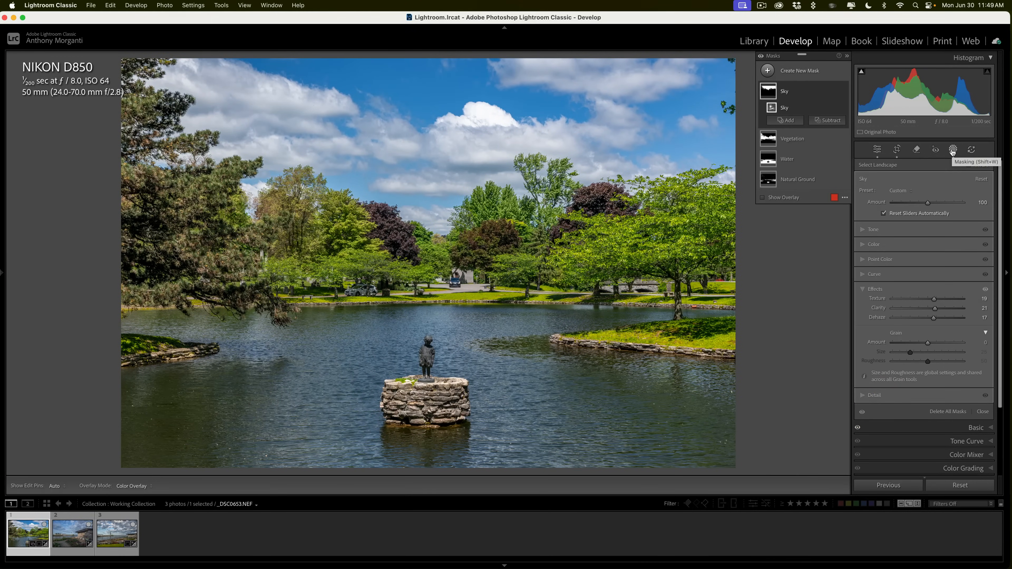